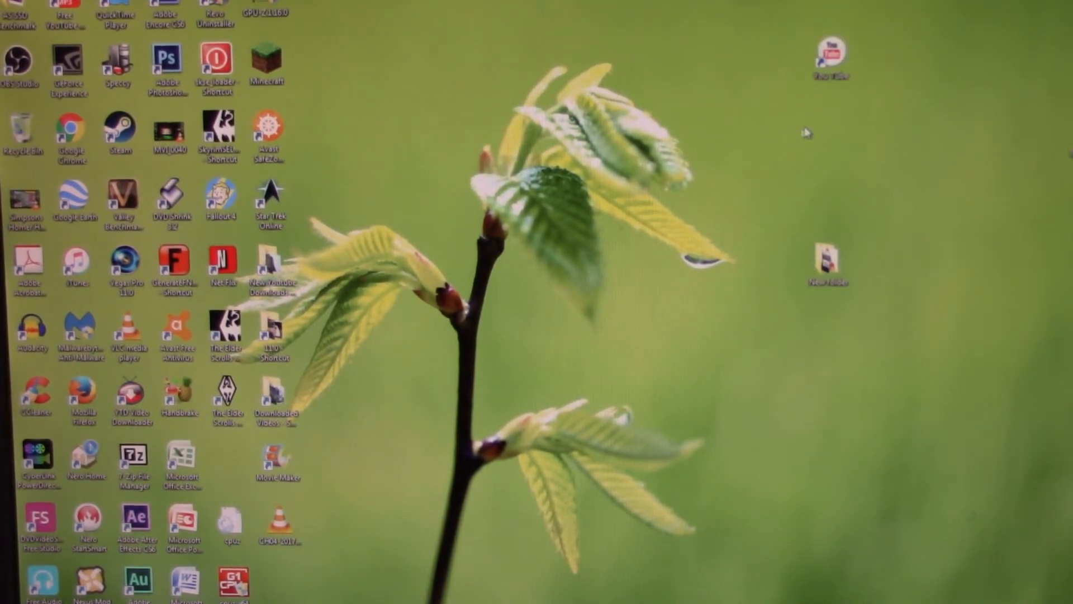
mouse_move(910, 120)
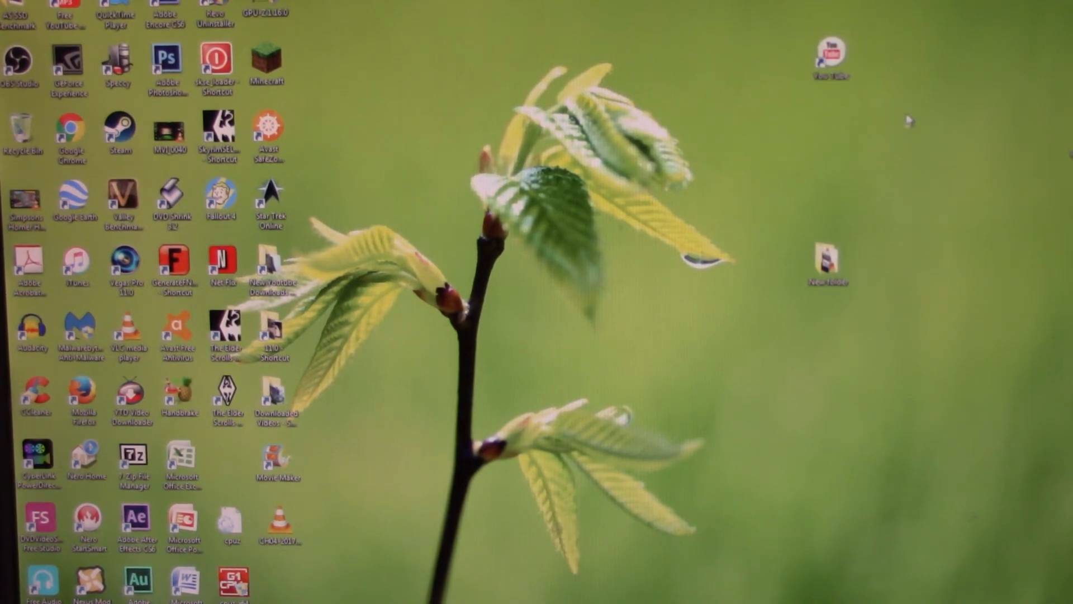
mouse_move(845, 180)
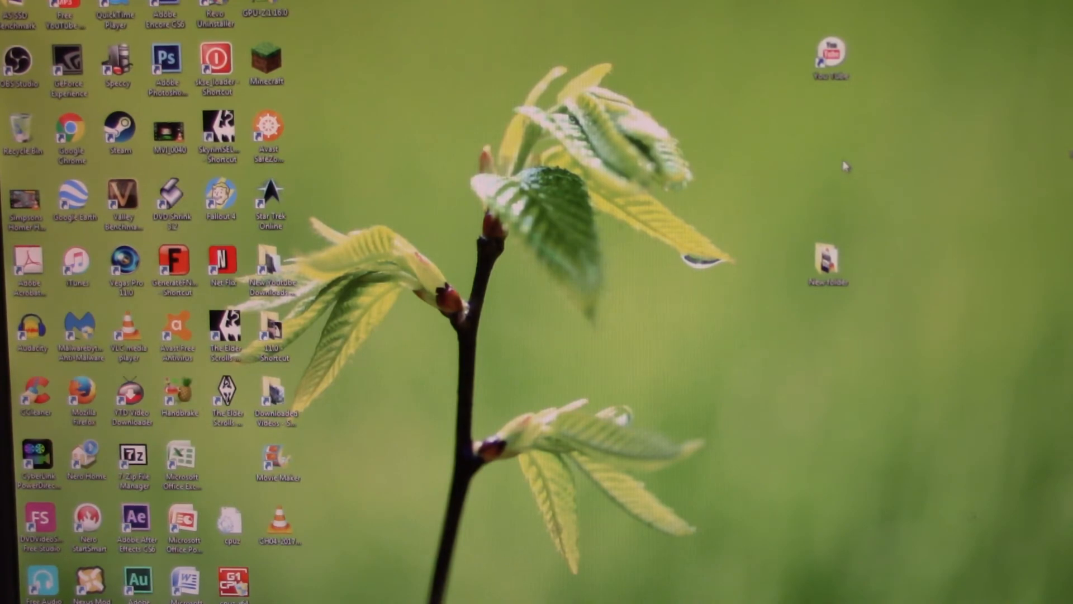
mouse_move(869, 125)
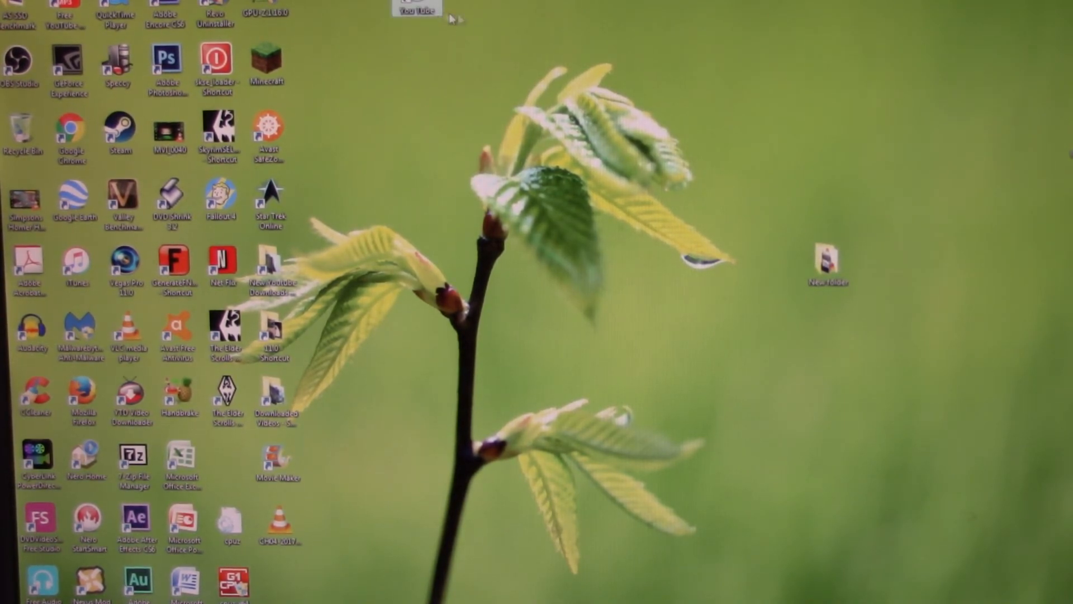
Place the YouTube shortcut near the top centre of the desktop and select it.
left_click_drag(417, 7, 417, 63)
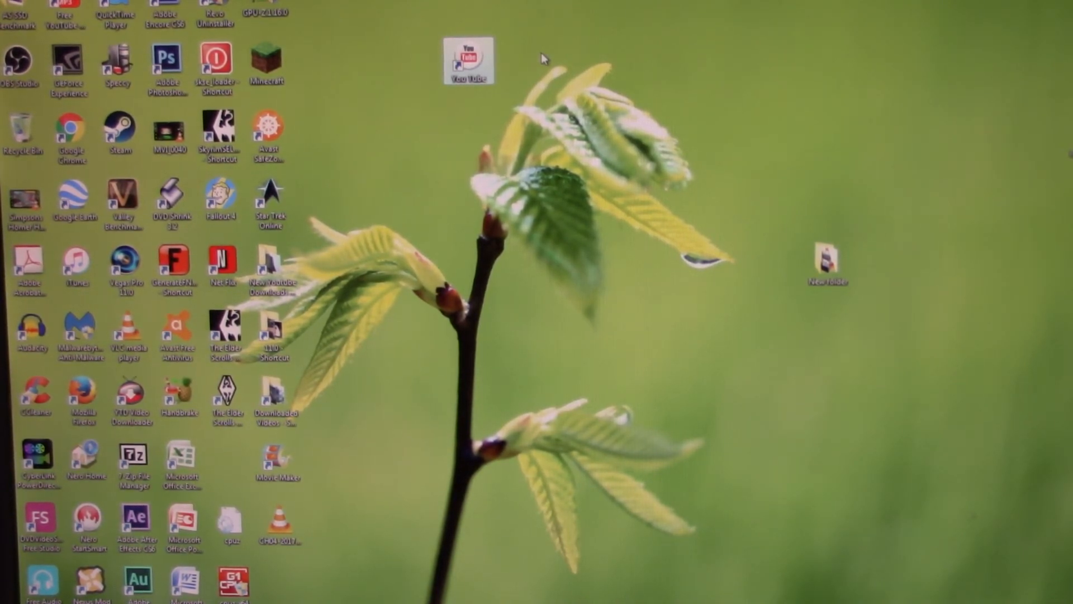
mouse_move(322, 126)
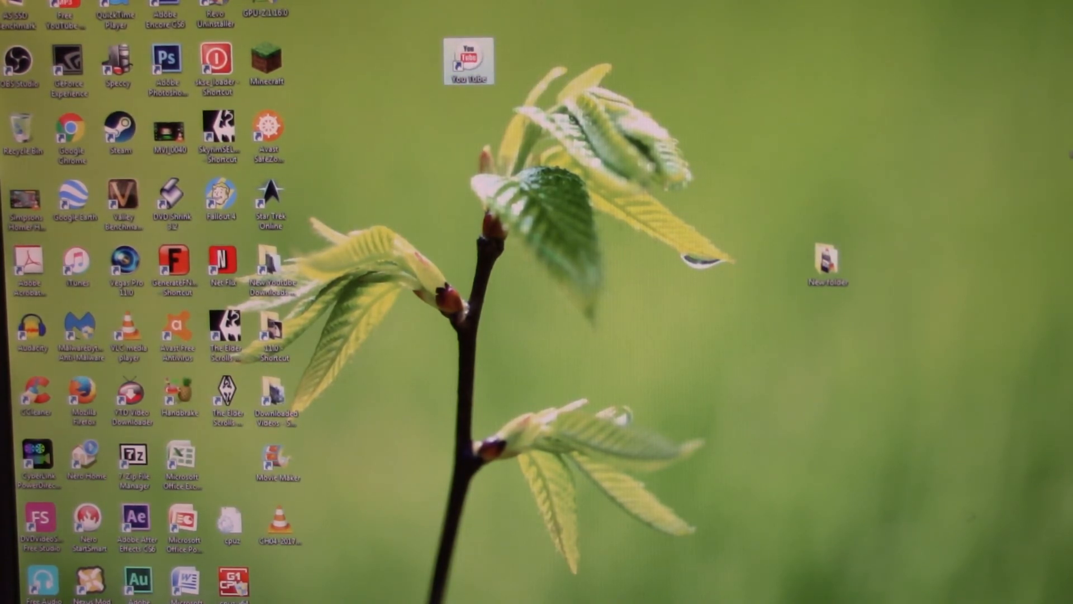
double_click(468, 61)
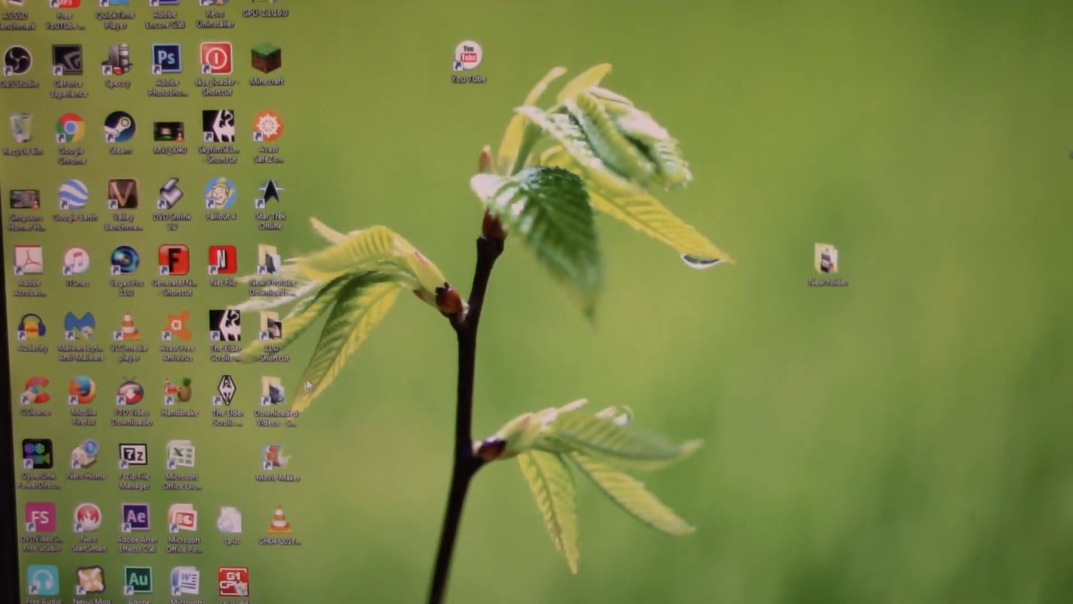
mouse_move(270, 238)
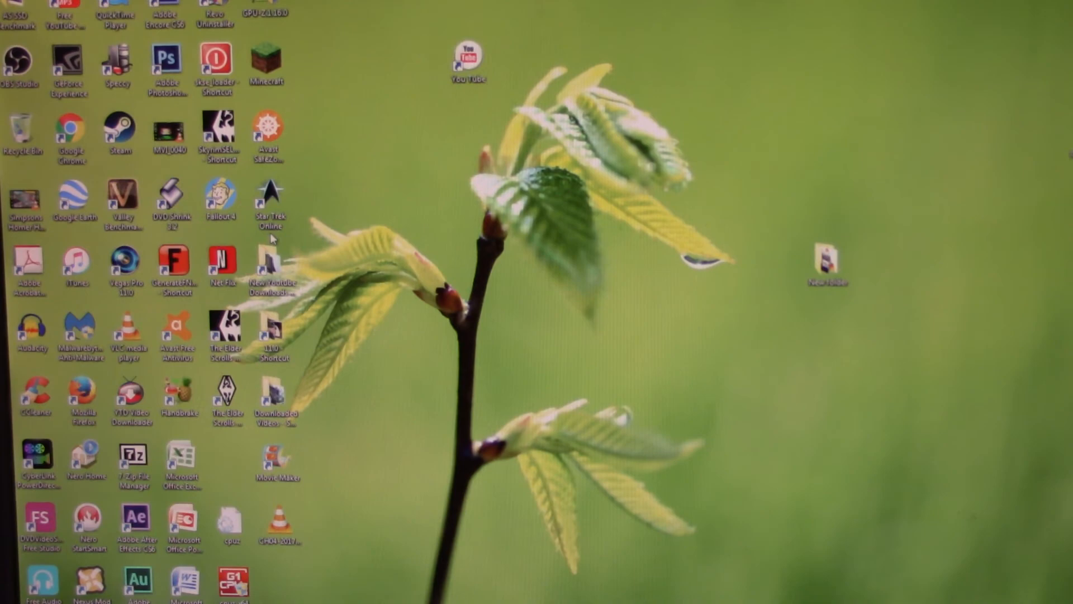
mouse_move(311, 215)
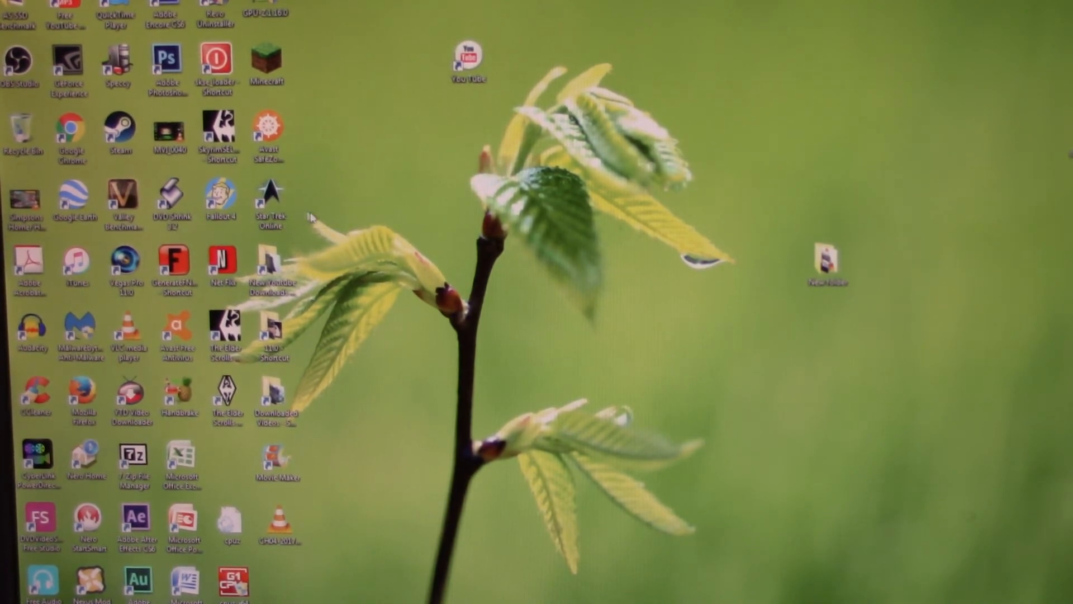
mouse_move(390, 178)
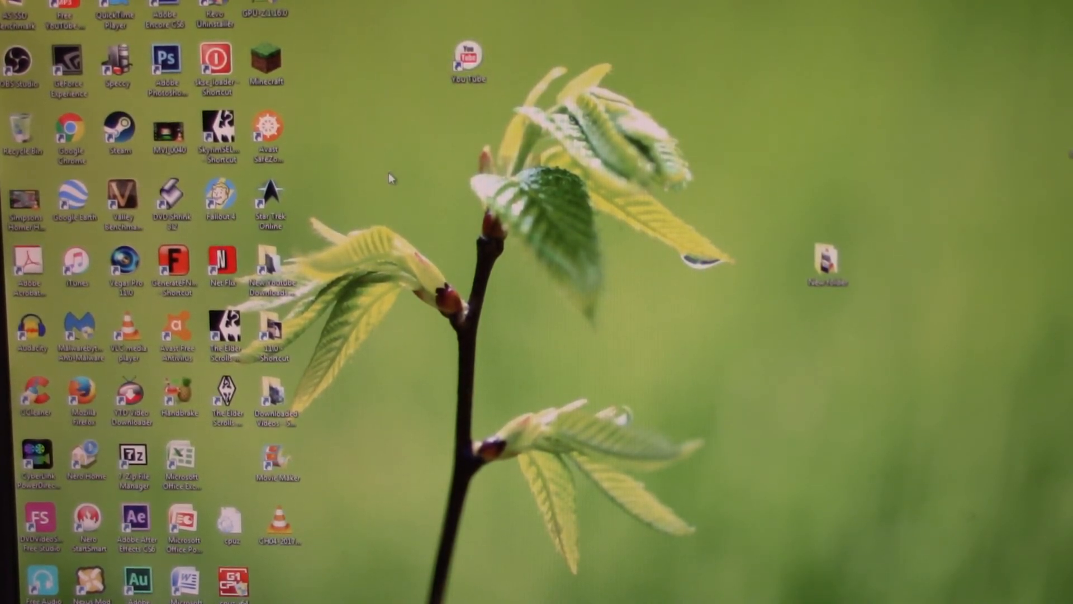
mouse_move(455, 146)
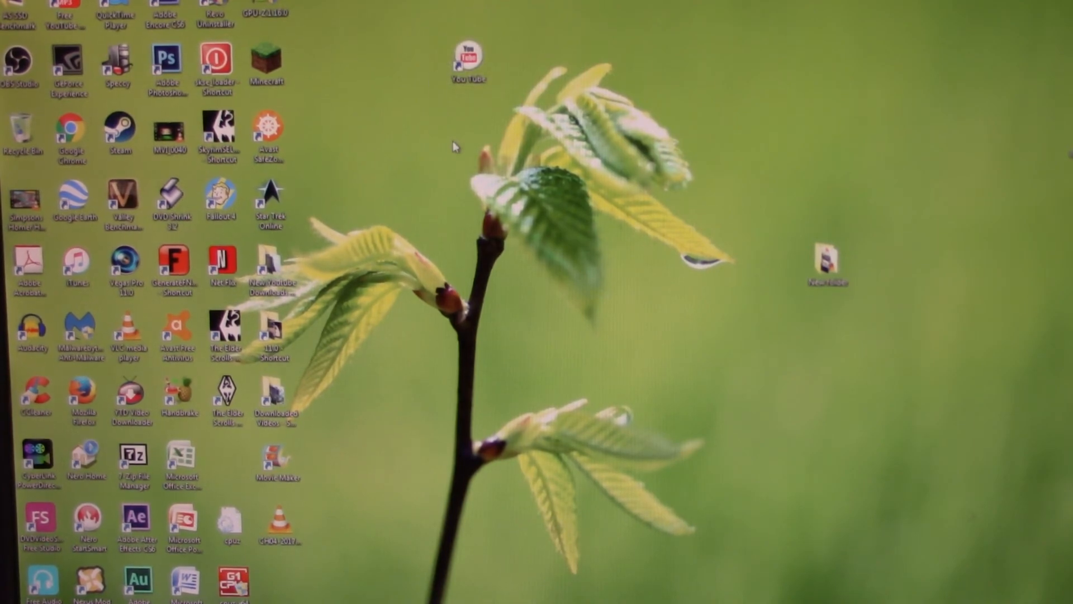
mouse_move(426, 178)
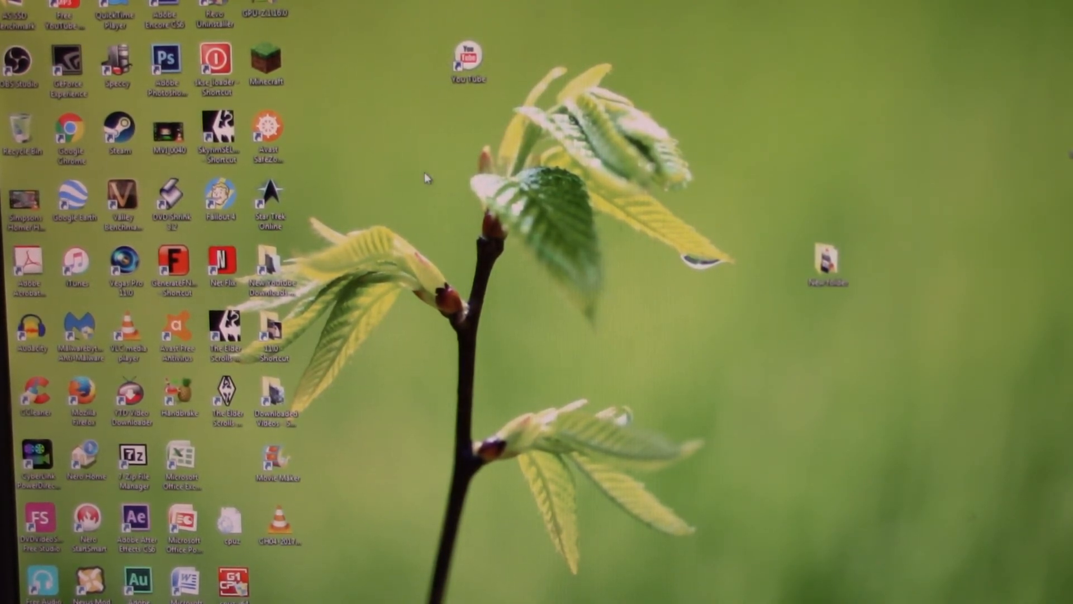
mouse_move(867, 167)
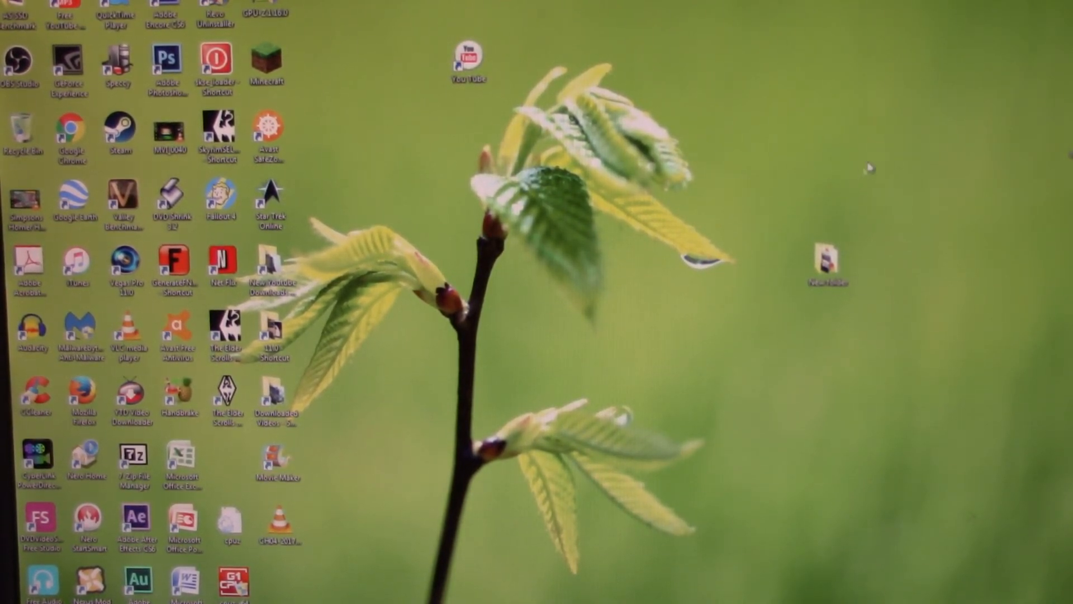
mouse_move(421, 68)
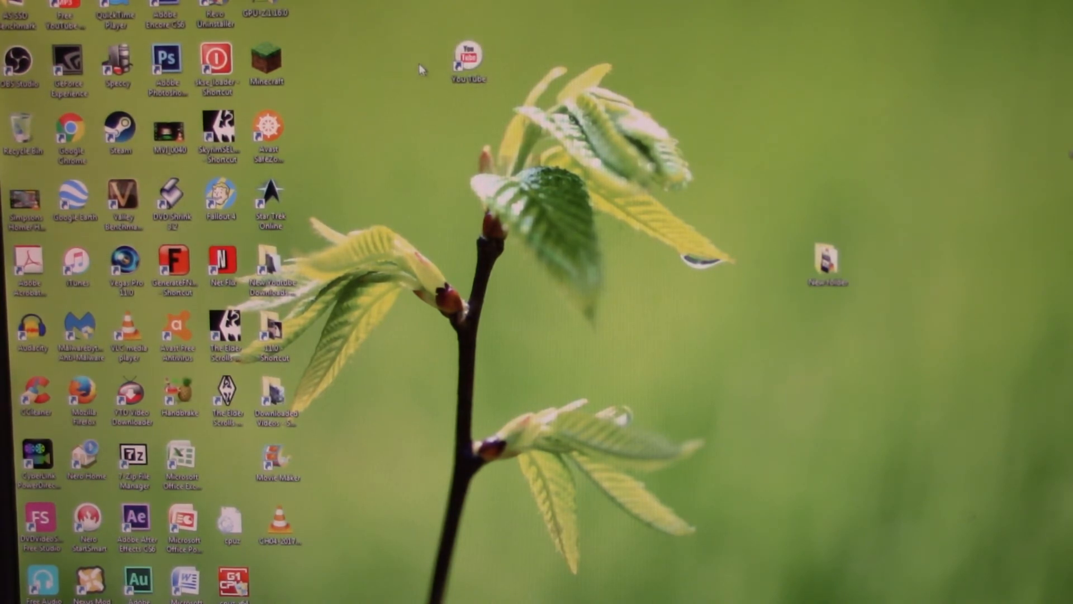
mouse_move(401, 132)
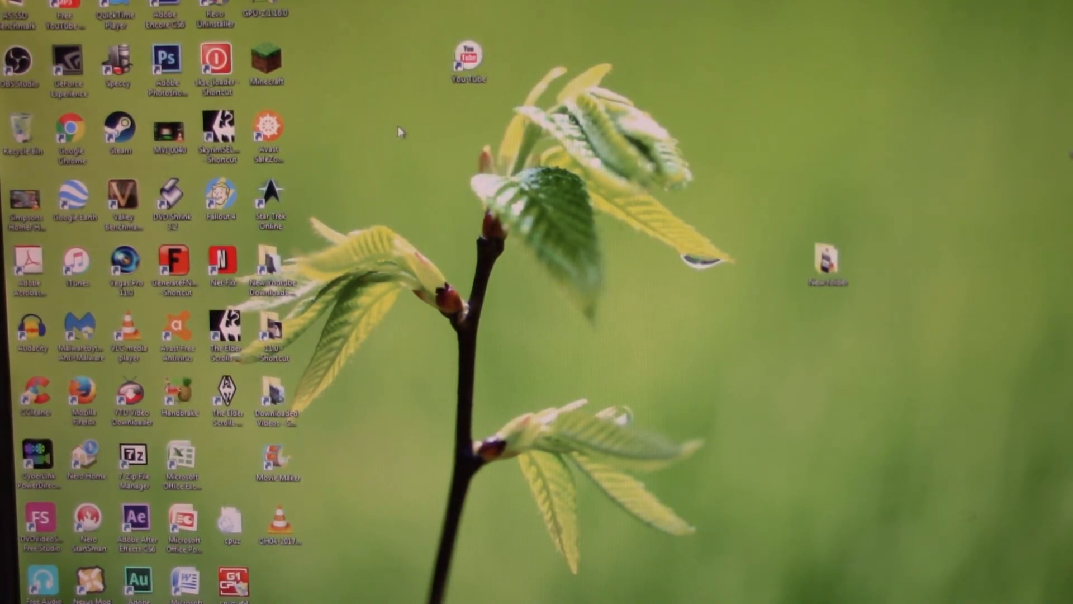
left_click(467, 56)
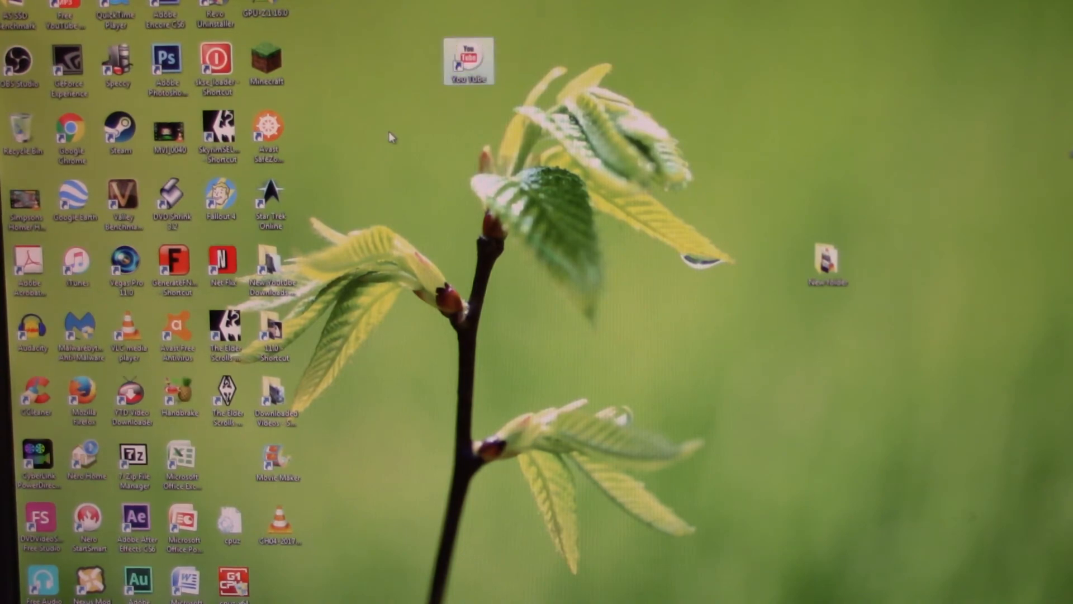
Bring up the context menu for an empty area of the desktop.
right_click(391, 136)
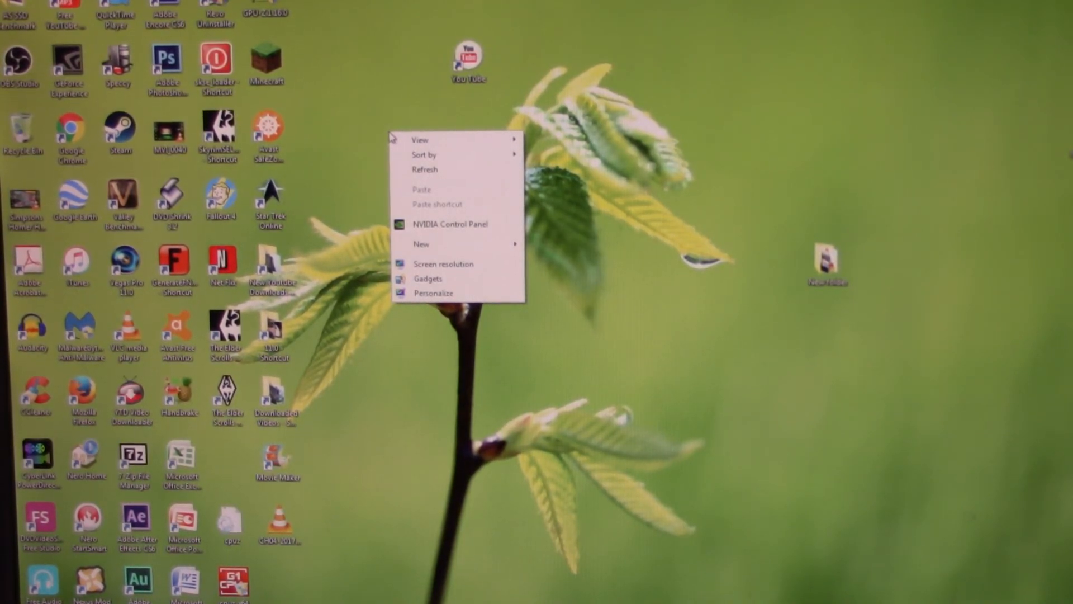
mouse_move(429, 236)
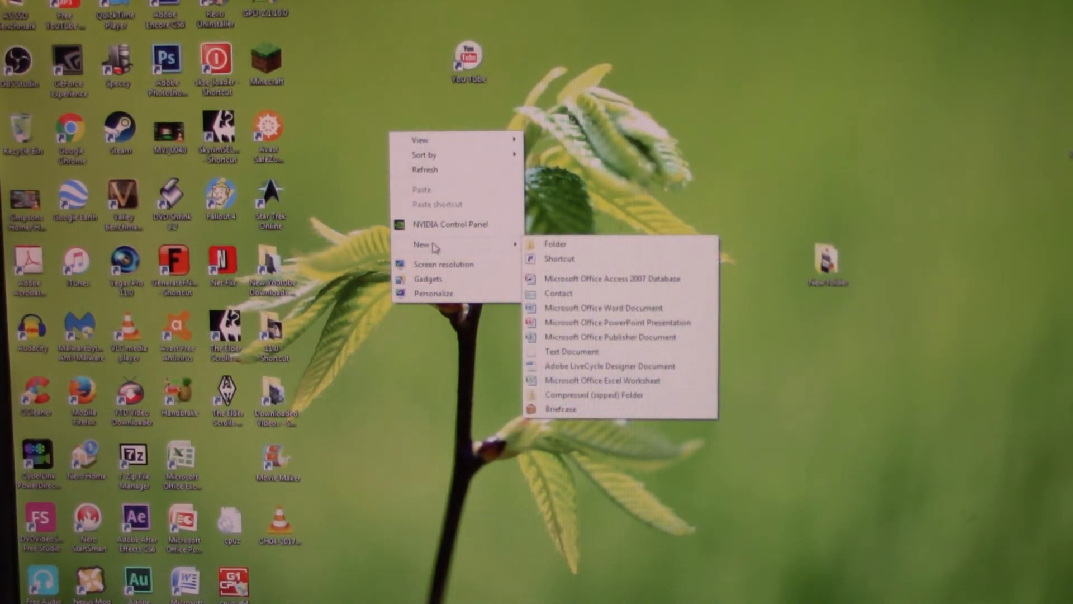
mouse_move(593, 254)
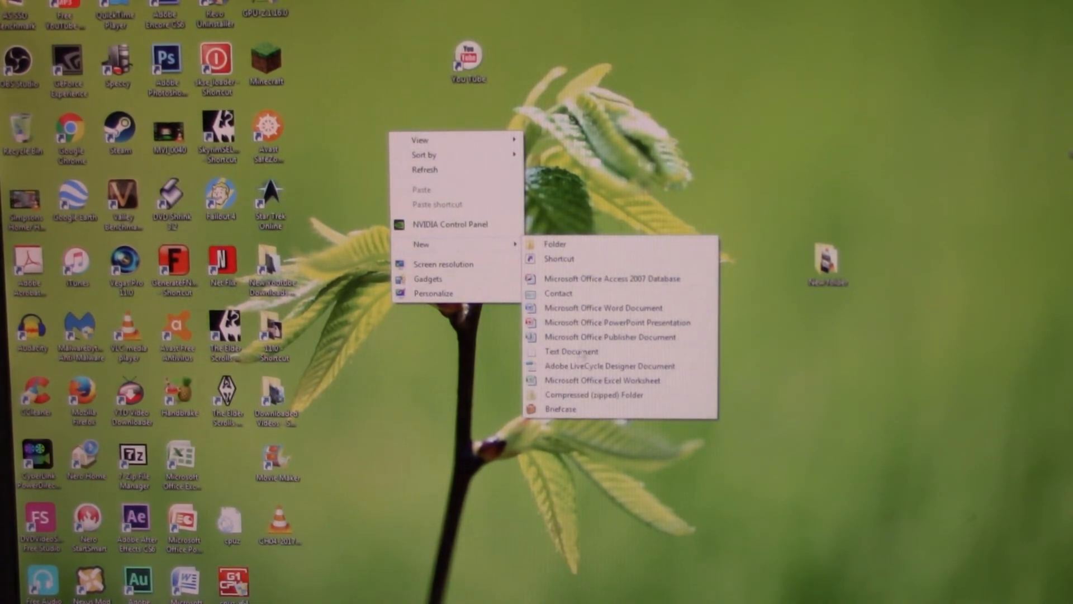
mouse_move(554, 269)
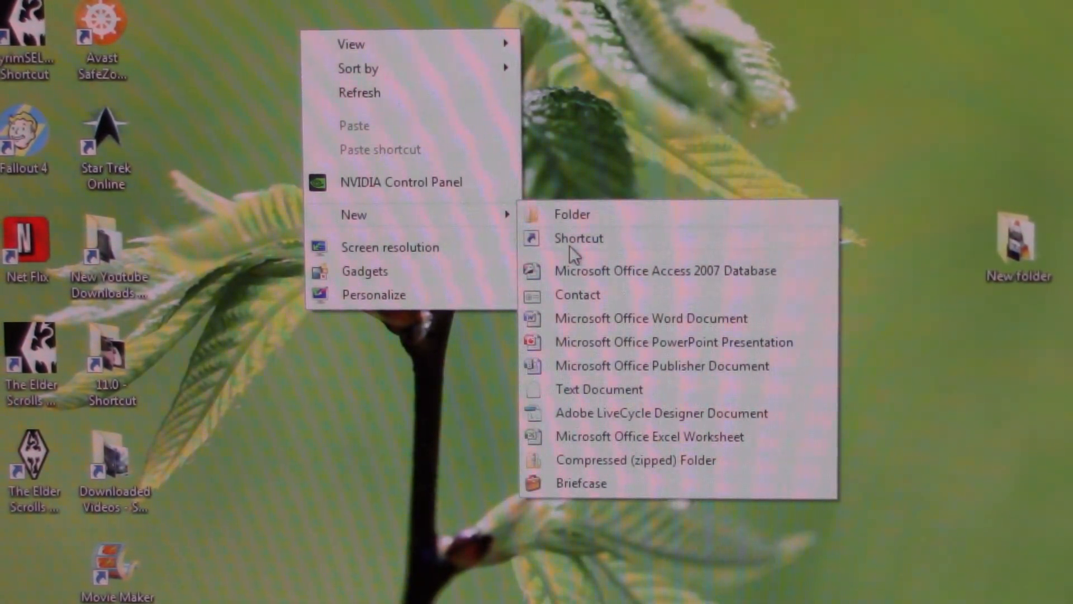
left_click(578, 237)
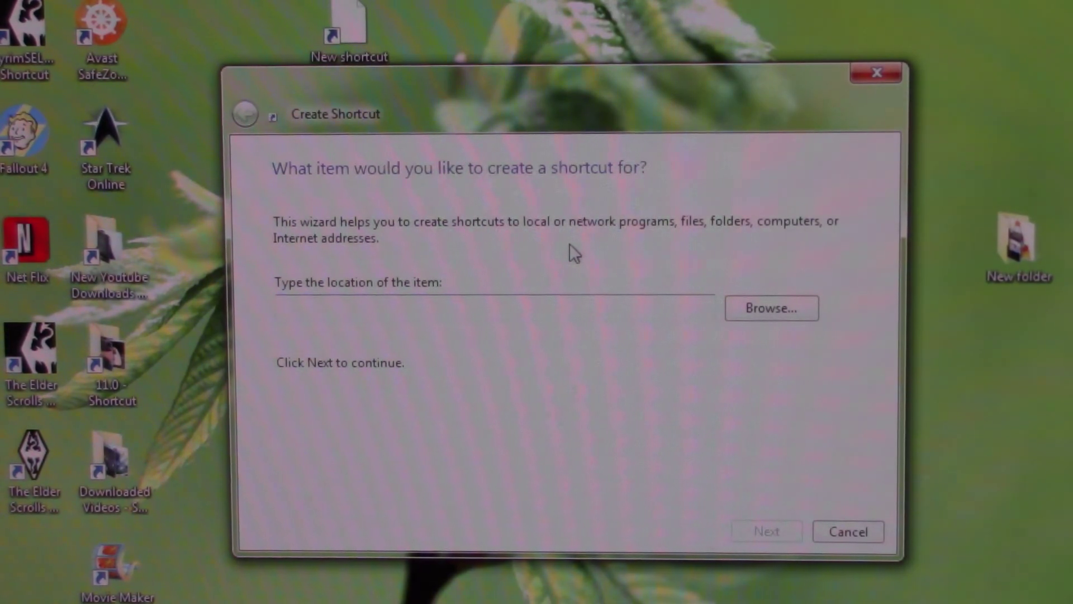
left_click(437, 307)
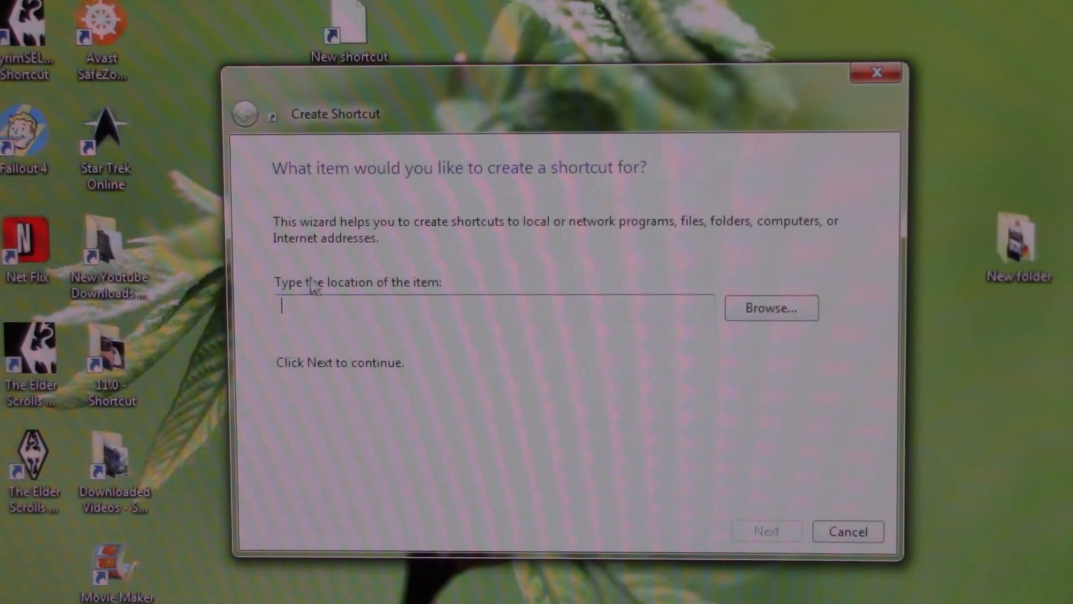
mouse_move(345, 297)
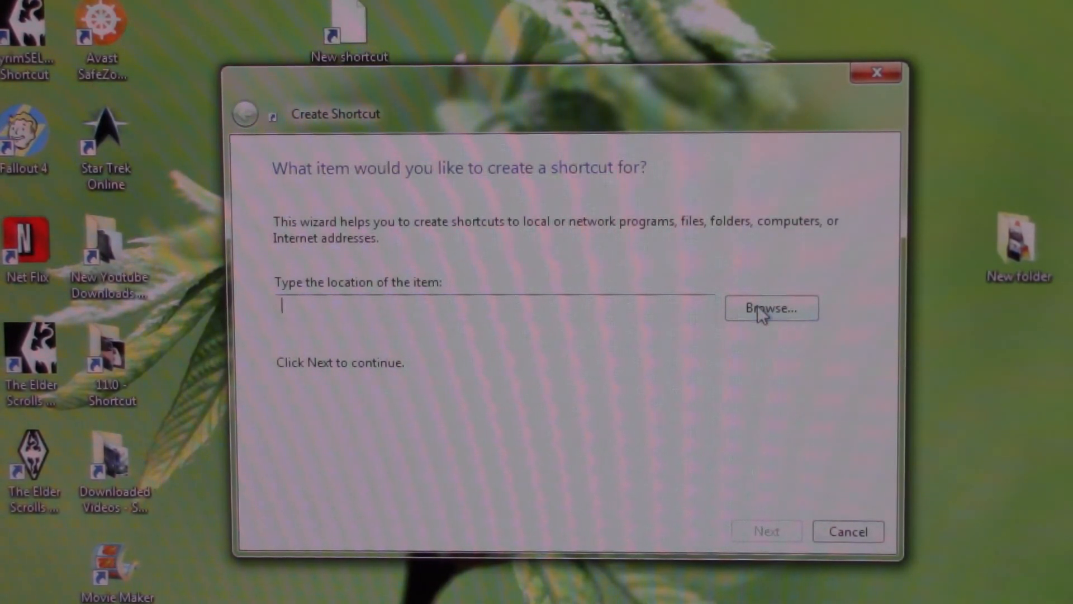
mouse_move(590, 311)
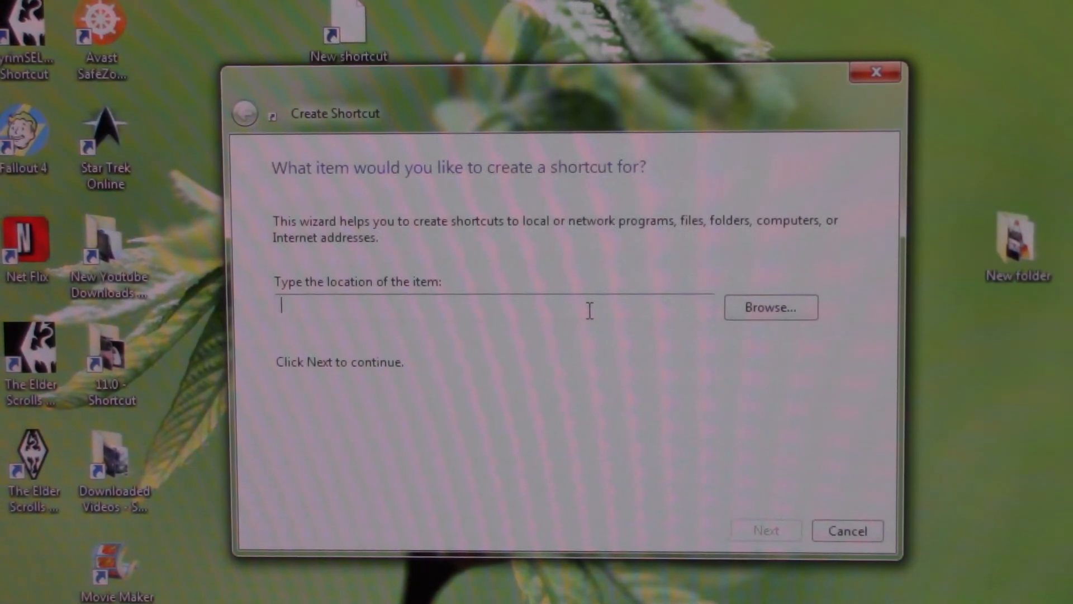
type("ww")
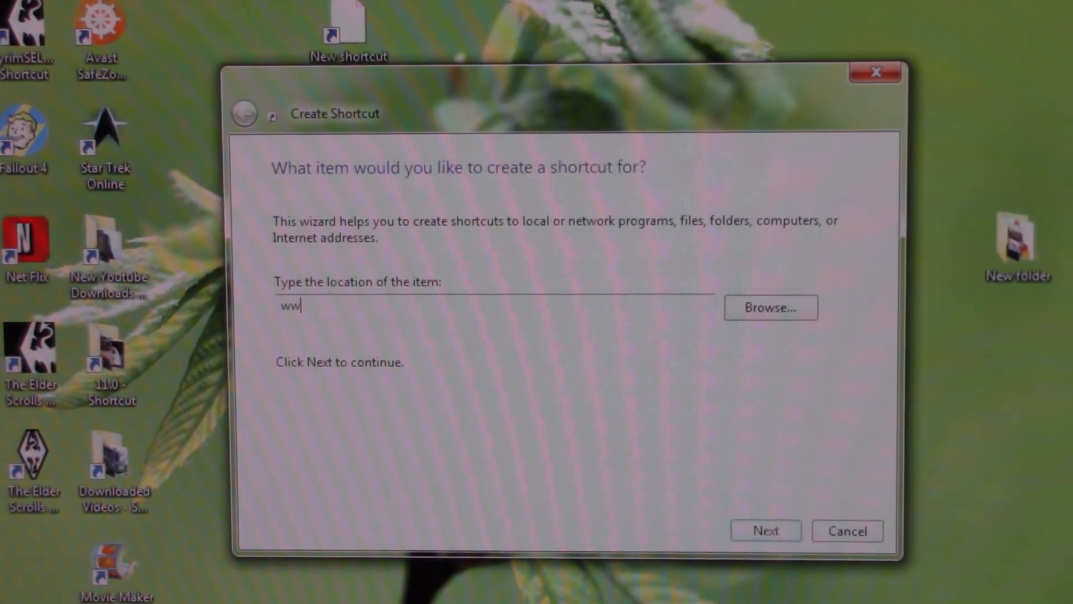
type("w.face")
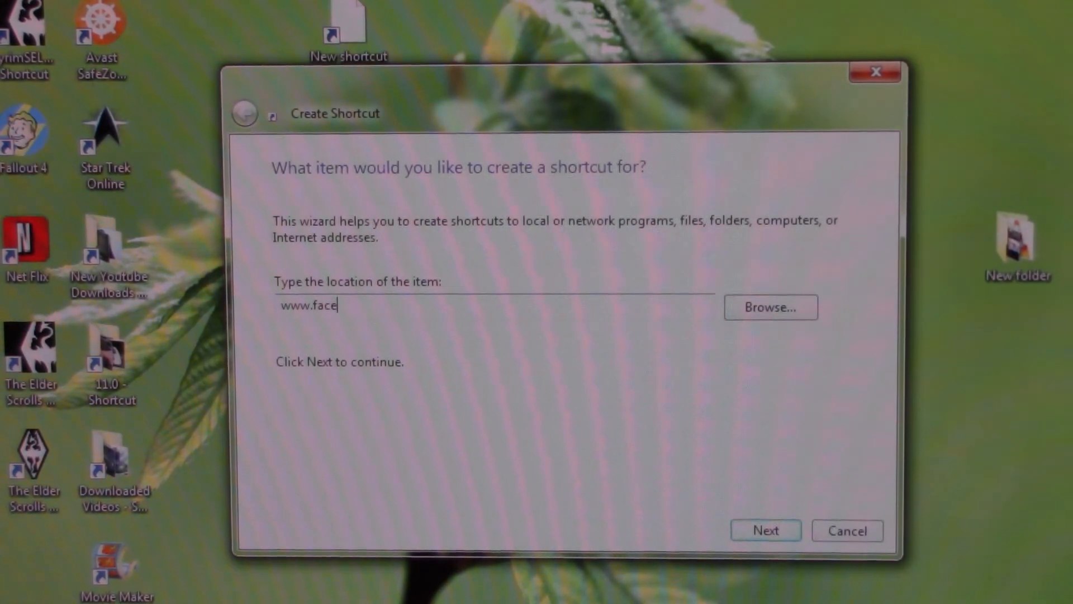
type("book.cvom")
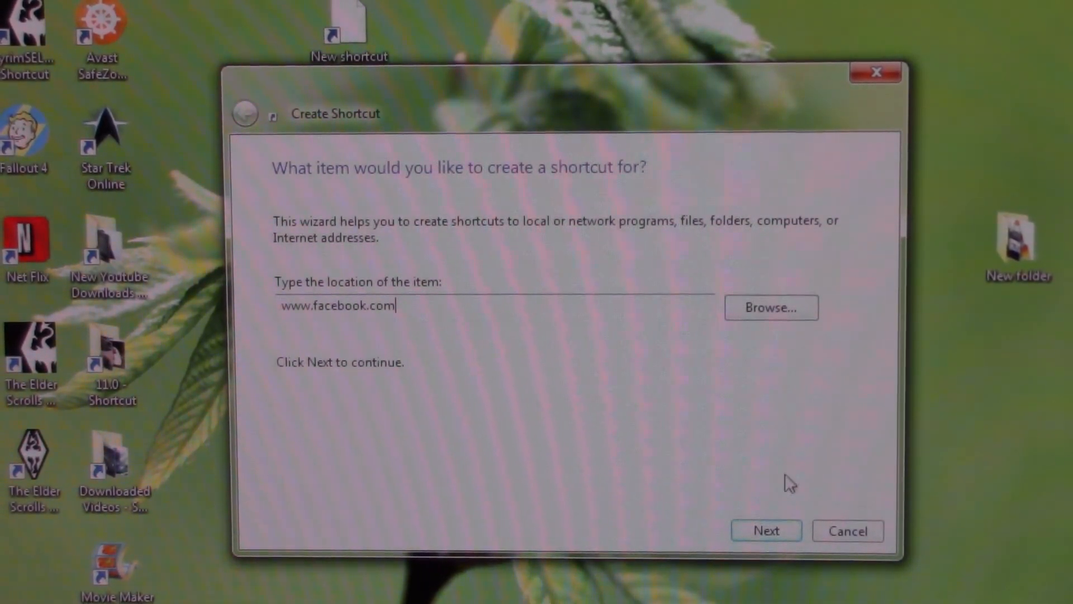
left_click(766, 529)
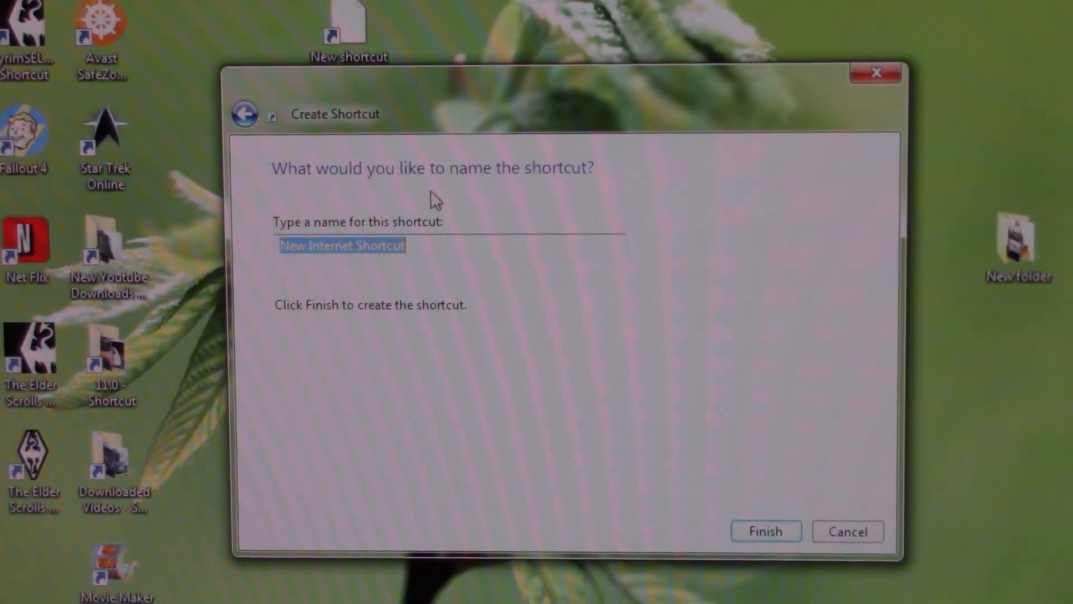
mouse_move(499, 210)
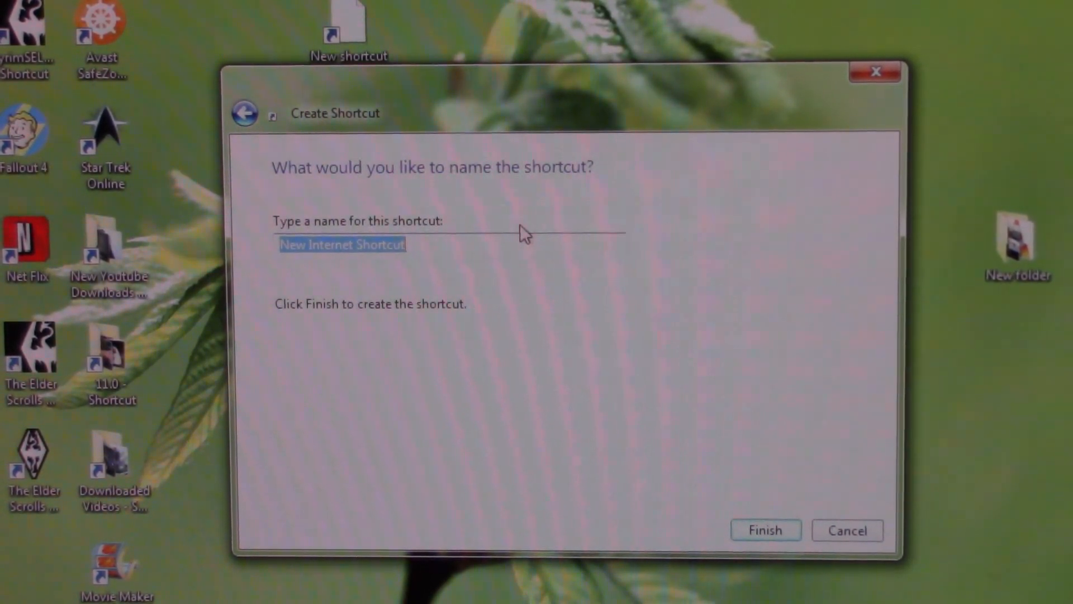
Name the shortcut Facebook and finish creating it.
type("F")
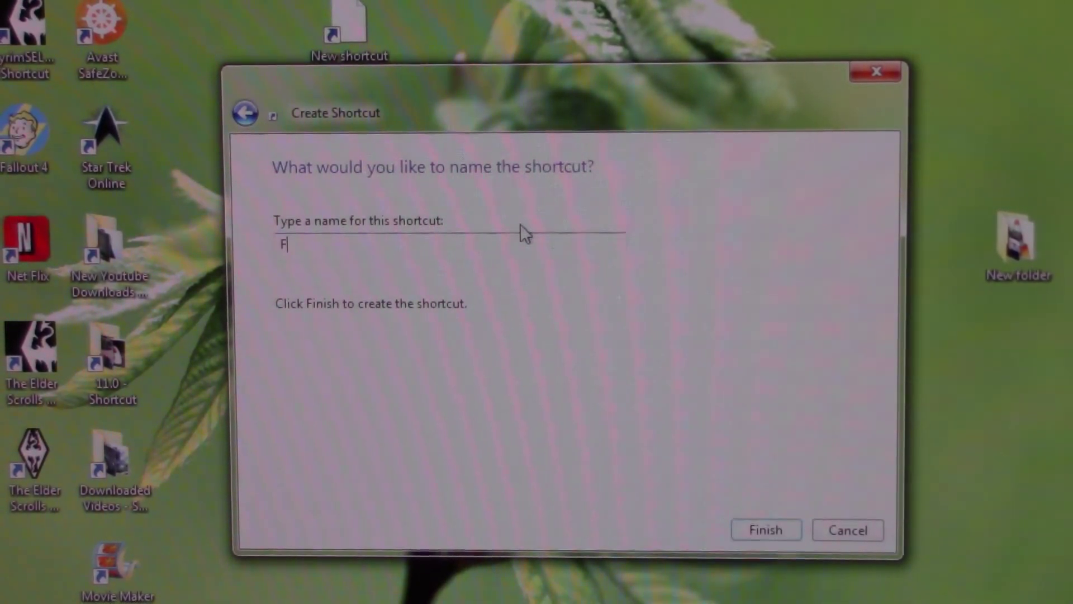
type("aceboo")
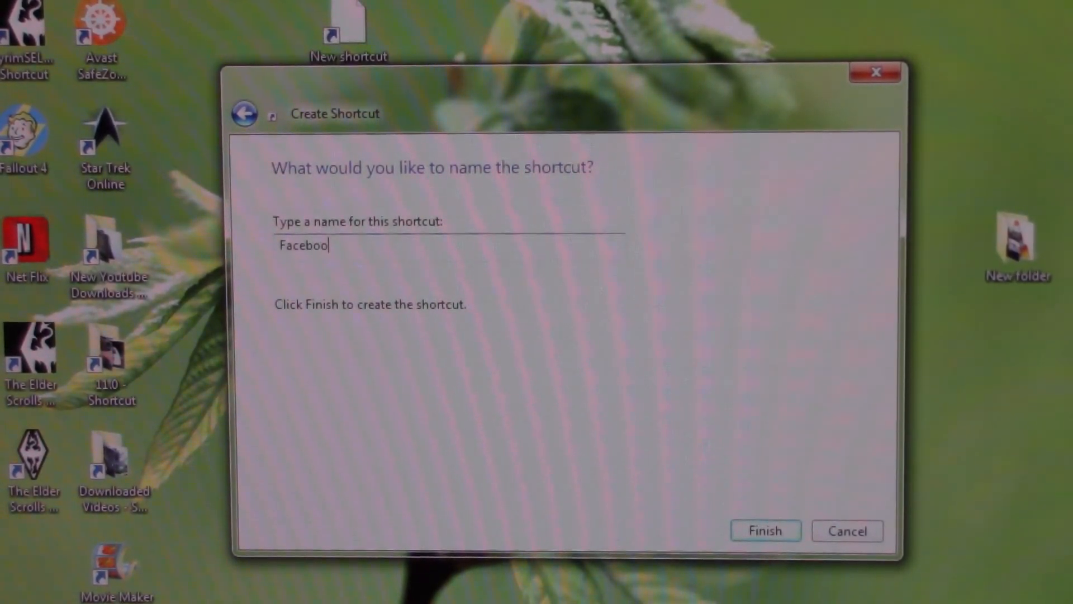
type("k")
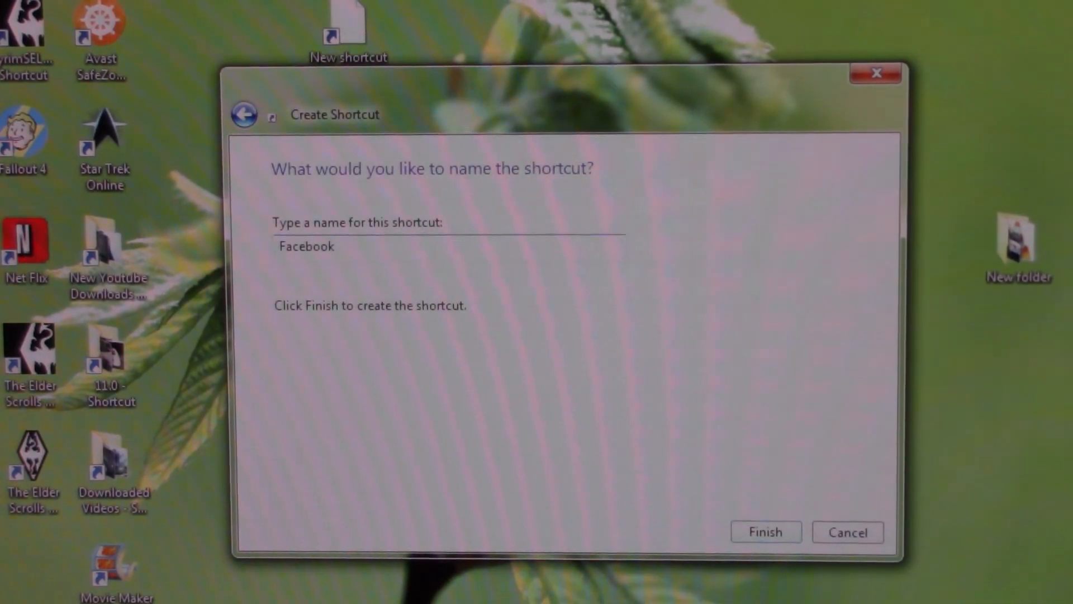
left_click(765, 531)
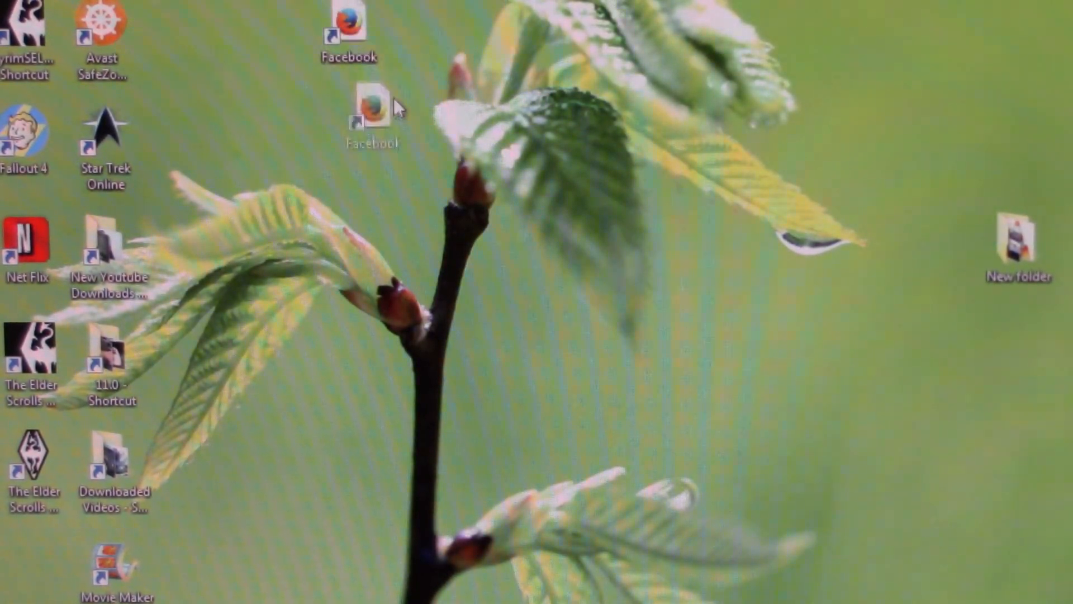
mouse_move(370, 110)
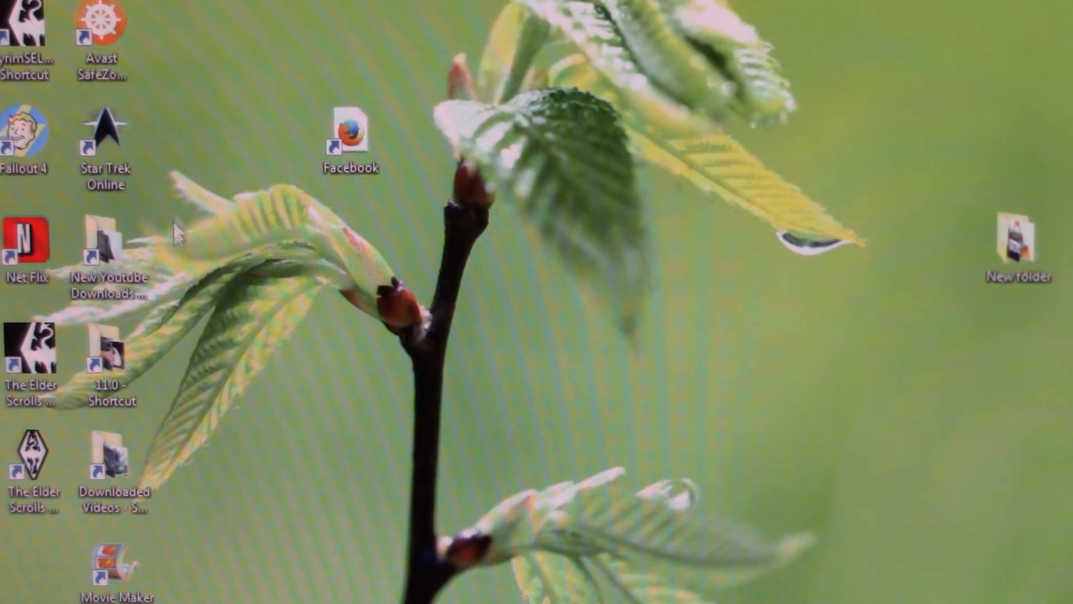
mouse_move(410, 147)
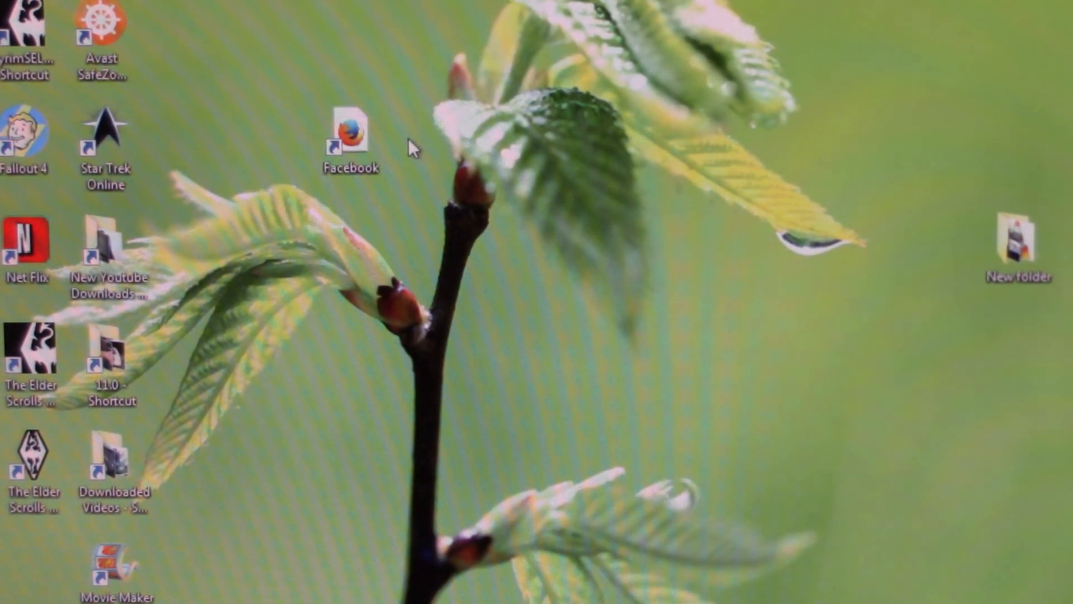
Select the Facebook shortcut in its new spot lower on the desktop.
left_click(349, 133)
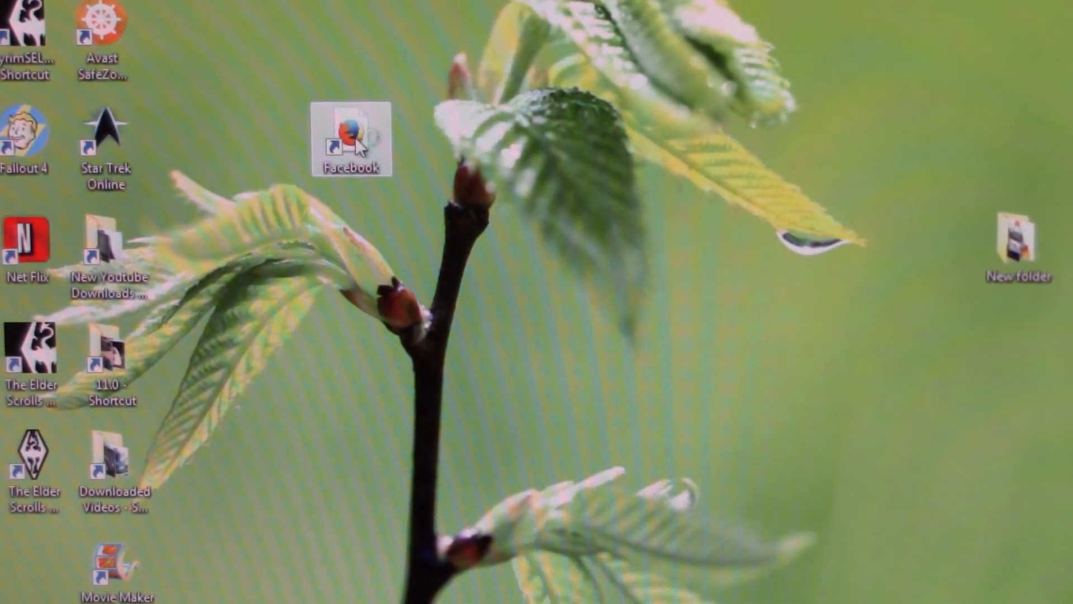
double_click(351, 139)
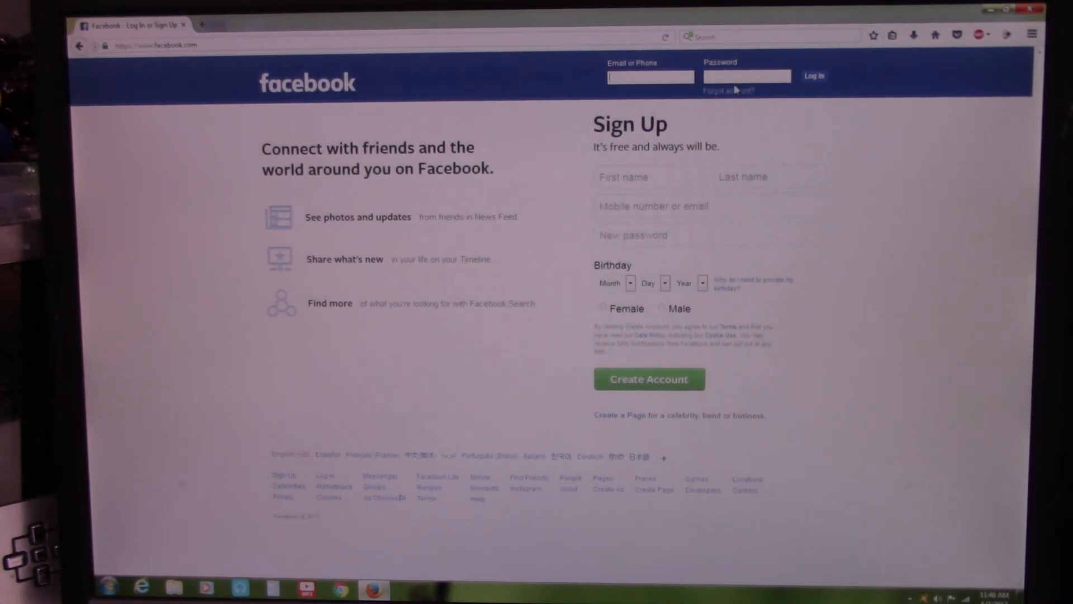
mouse_move(741, 246)
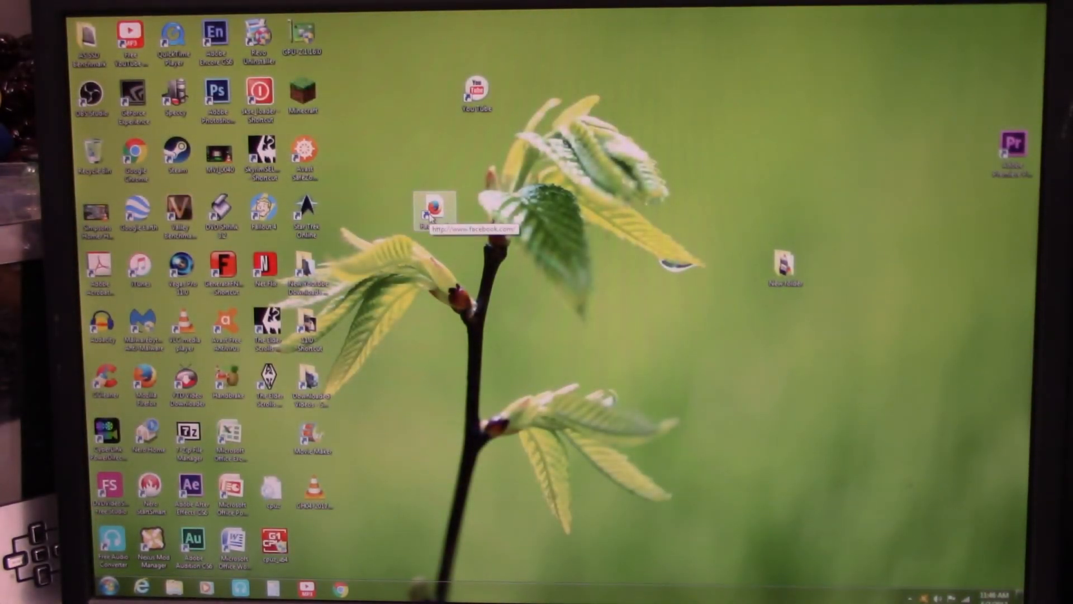
mouse_move(434, 209)
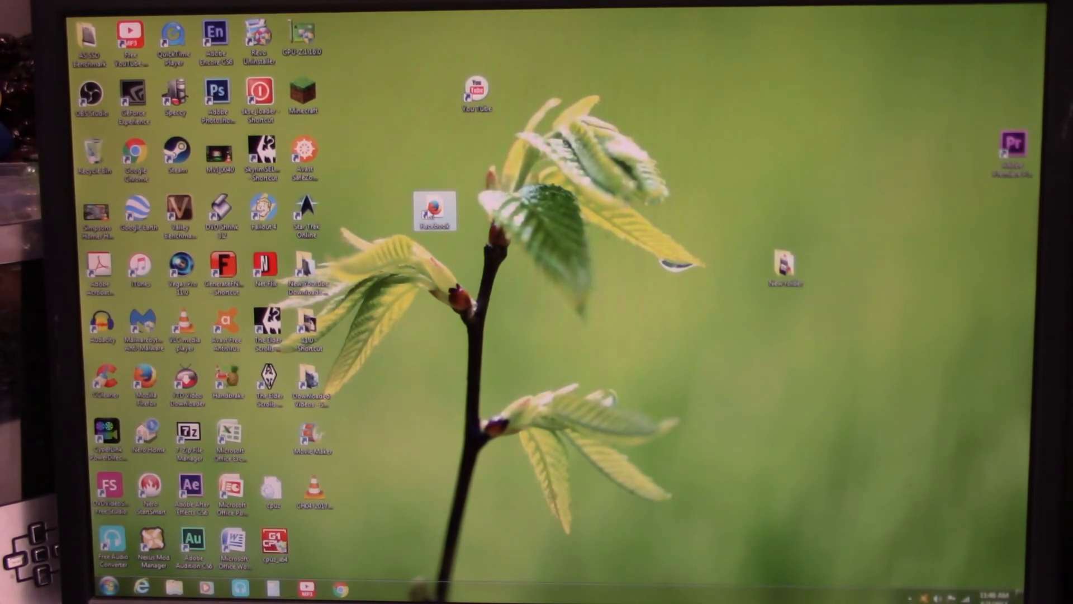
double_click(433, 210)
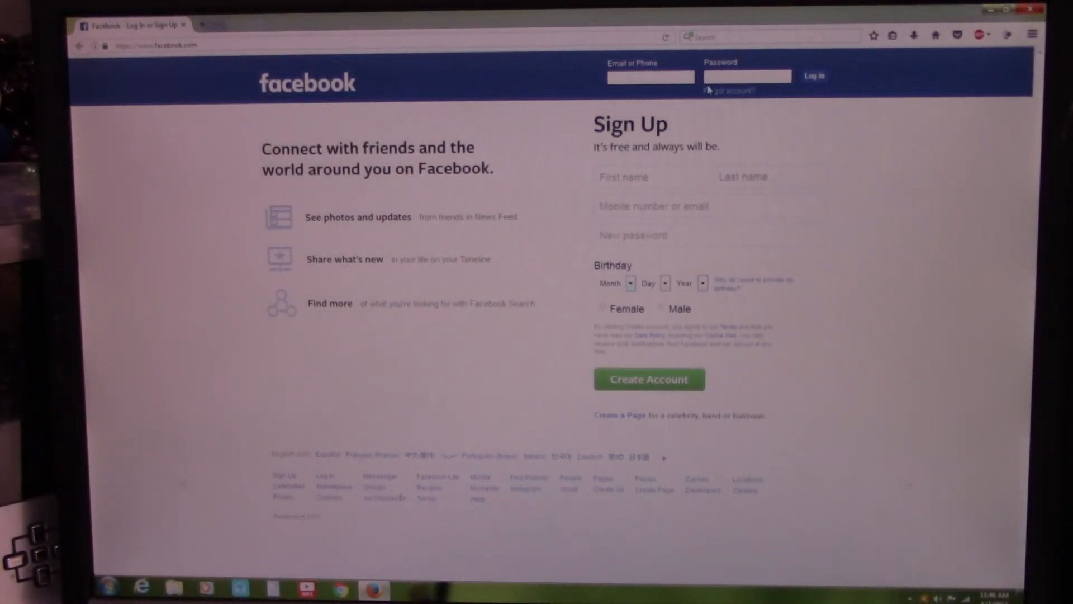
mouse_move(813, 158)
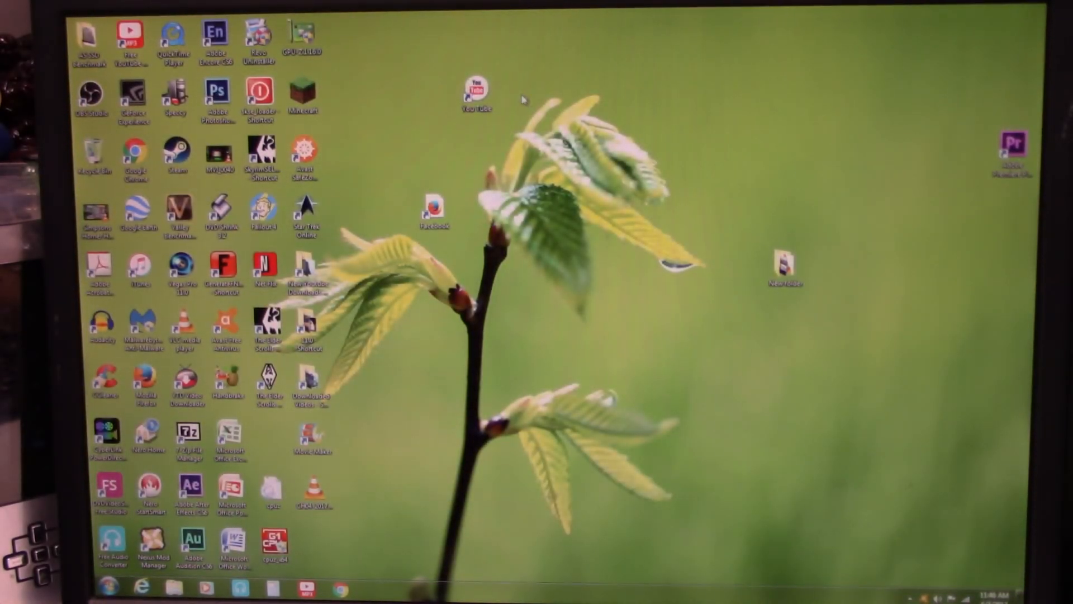
mouse_move(433, 209)
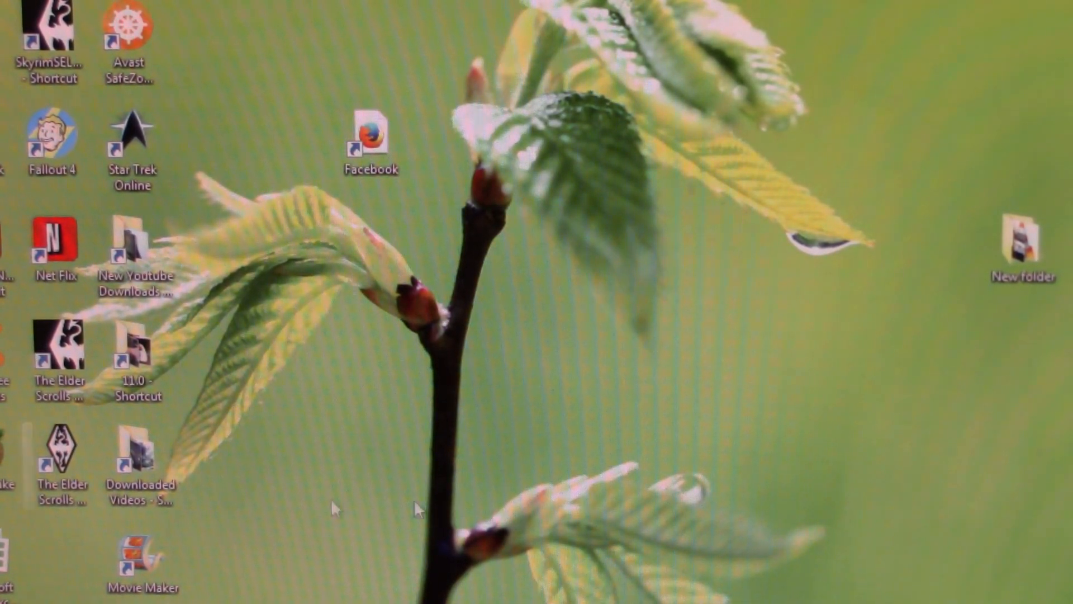
mouse_move(54, 246)
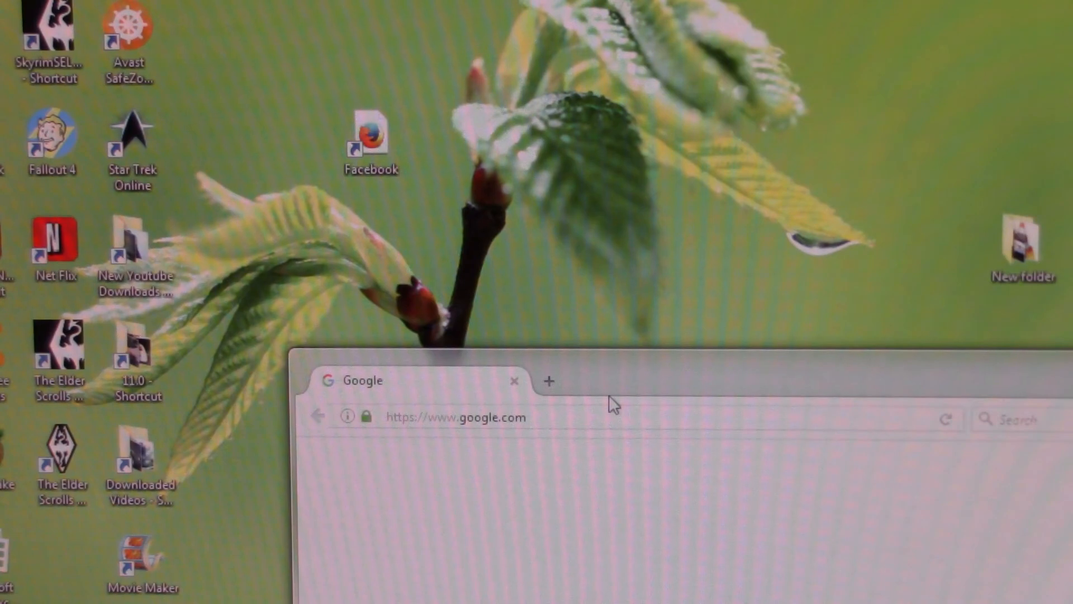
mouse_move(472, 384)
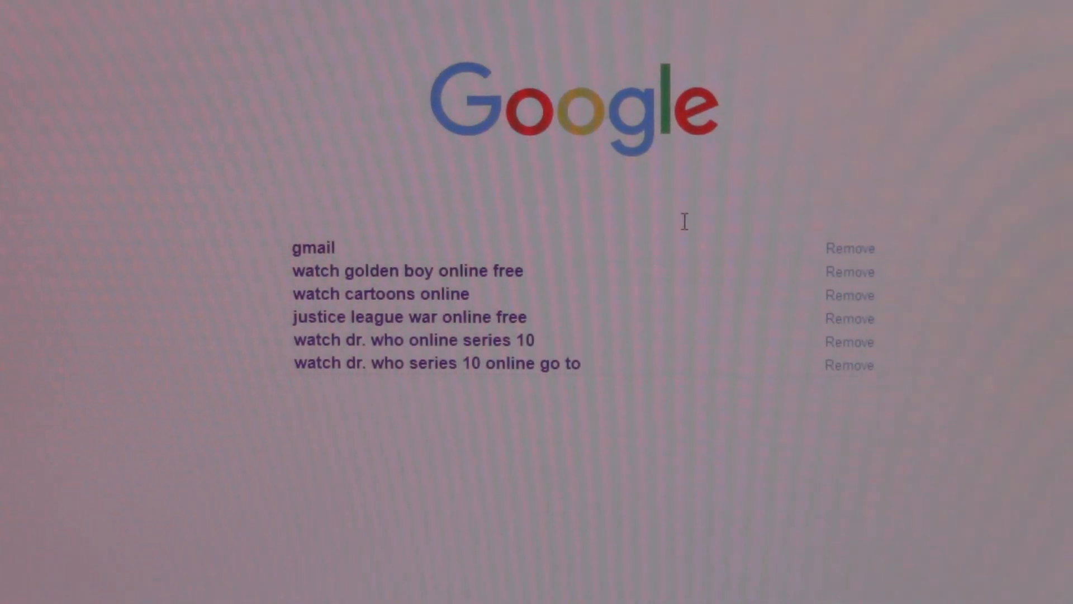
Run a Google search for 'ico' and look through the results.
type("ico")
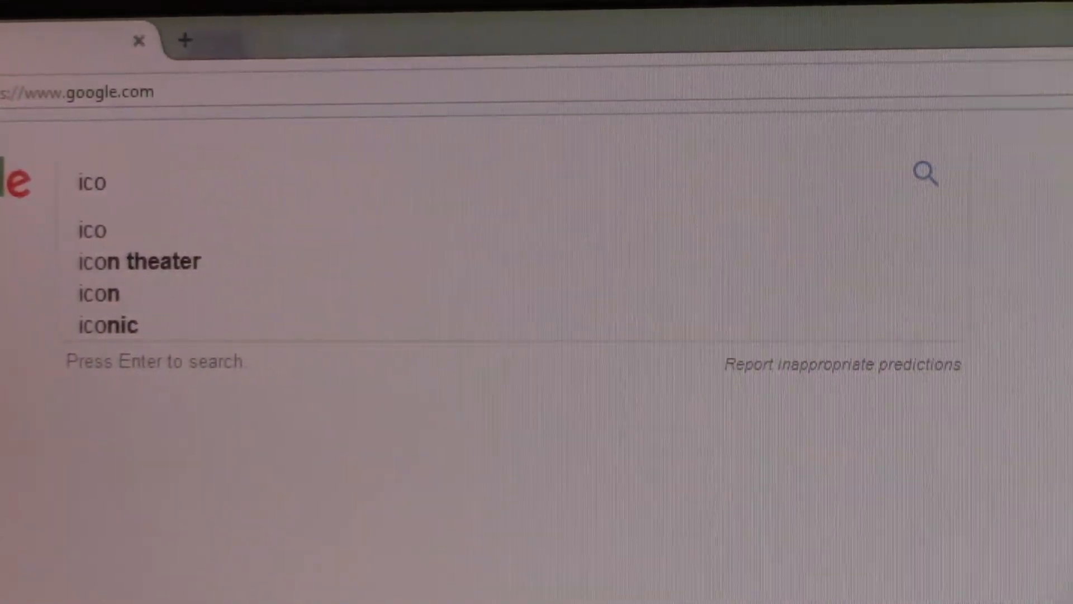
key("Return")
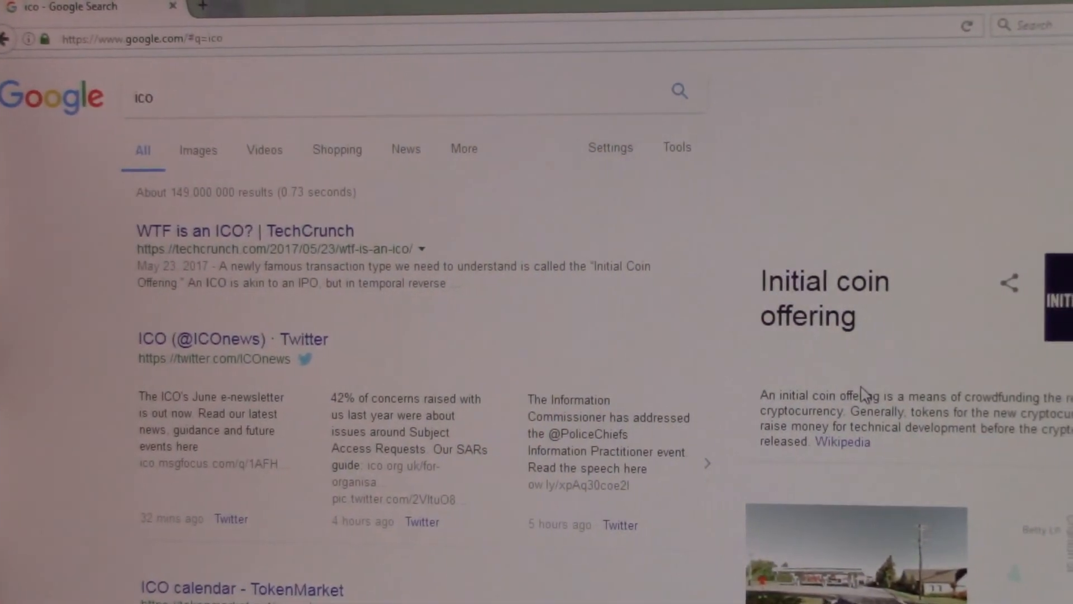
scroll("down", 3)
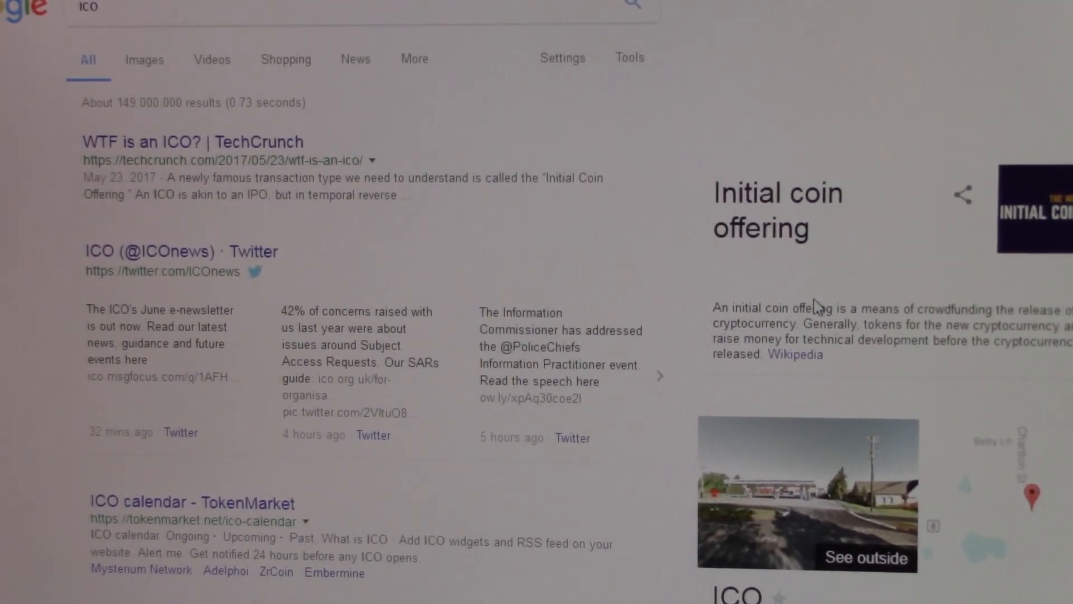
scroll("down", 3)
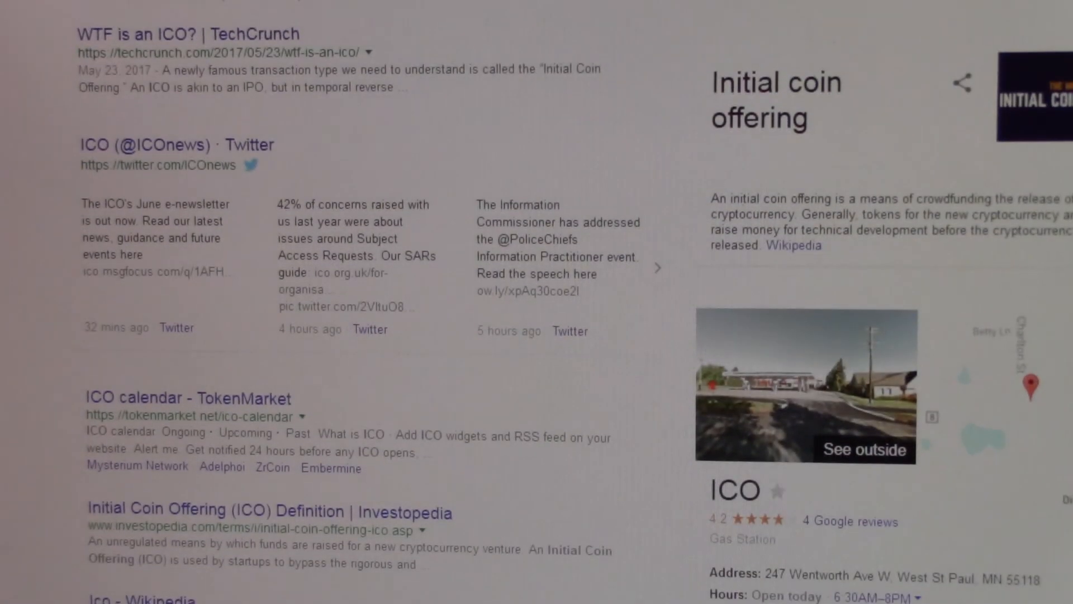
scroll("down", 3)
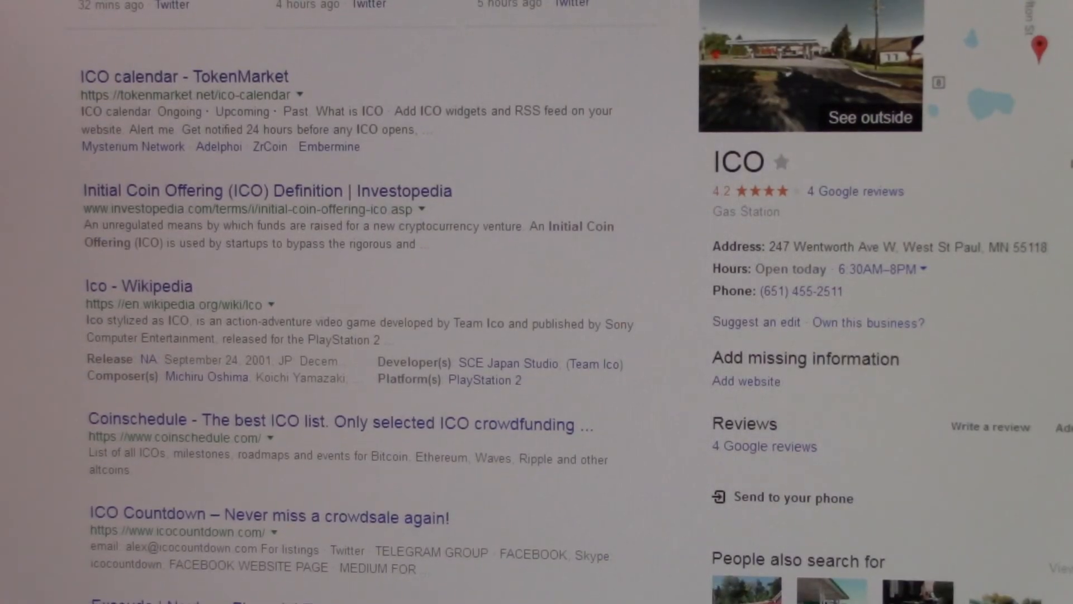
scroll("down", 3)
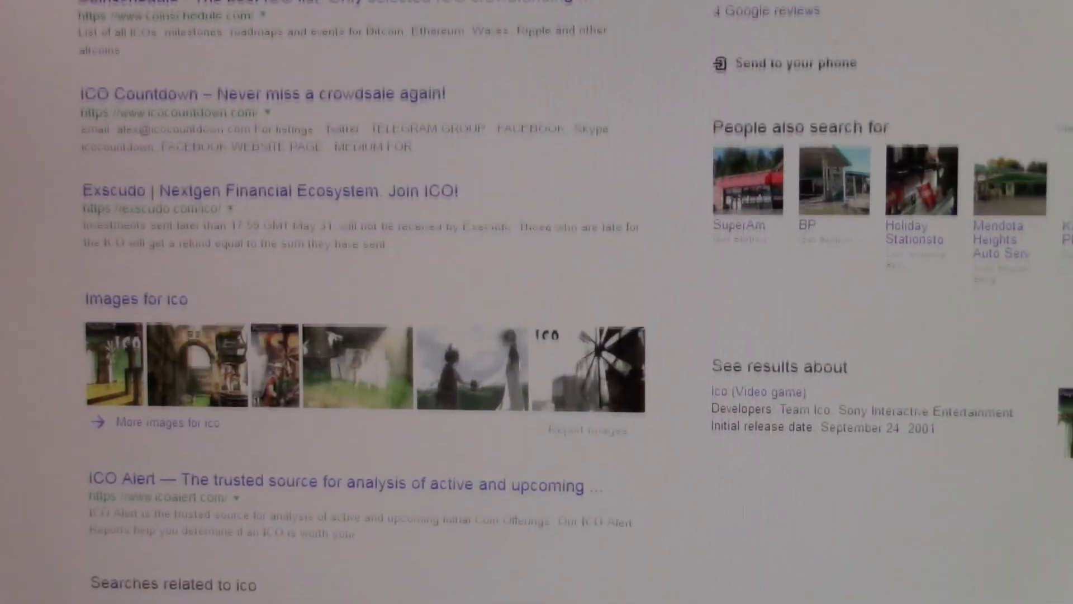
scroll("up", 3)
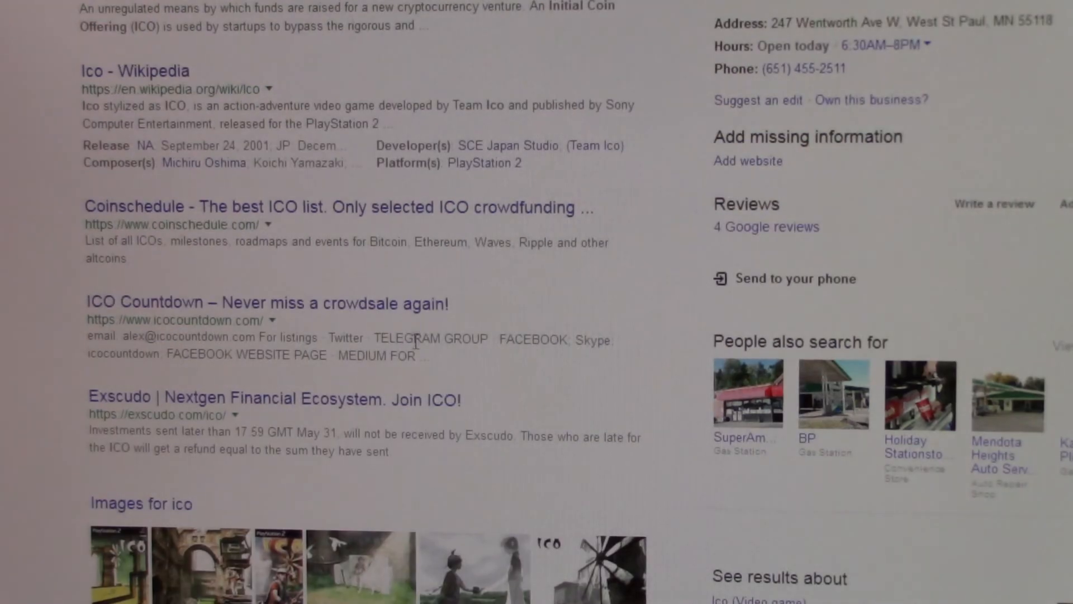
scroll("up", 3)
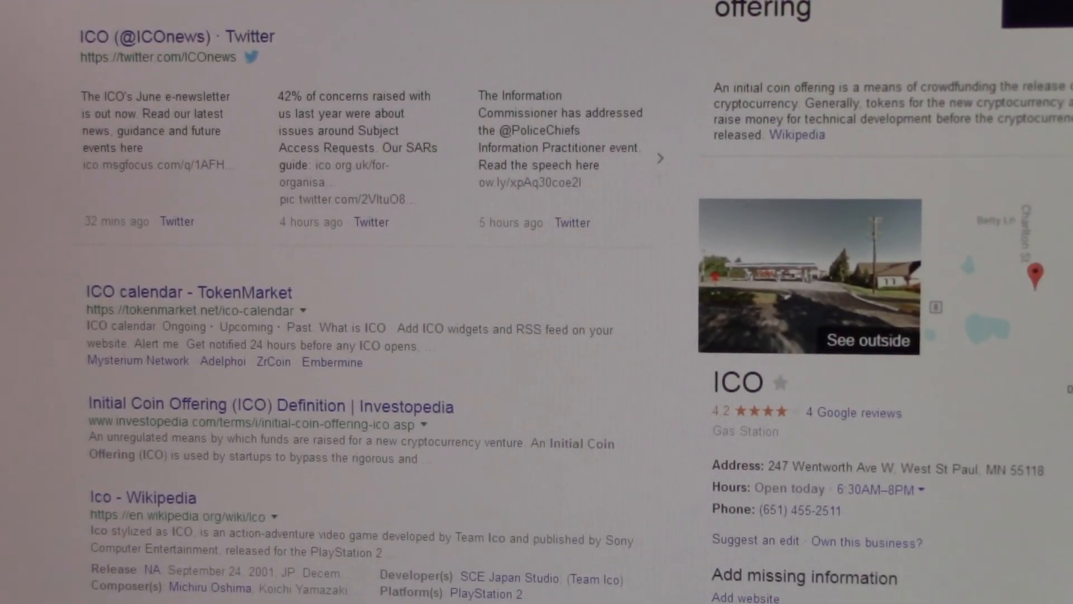
scroll("up", 3)
type("ico desktop icons")
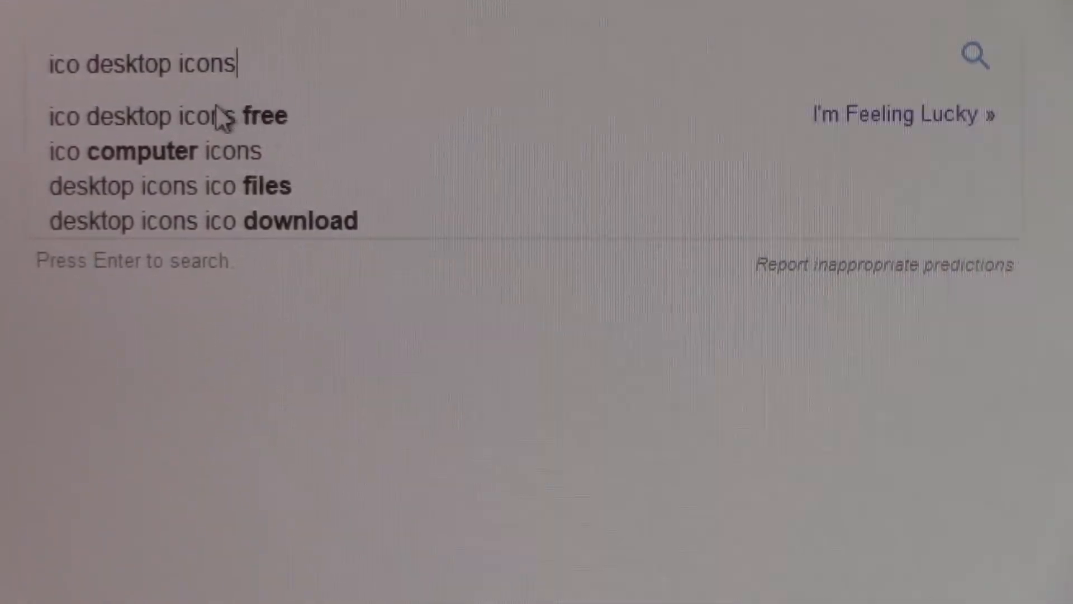
Search for 'ico desktop icons free' and browse the results.
left_click(164, 115)
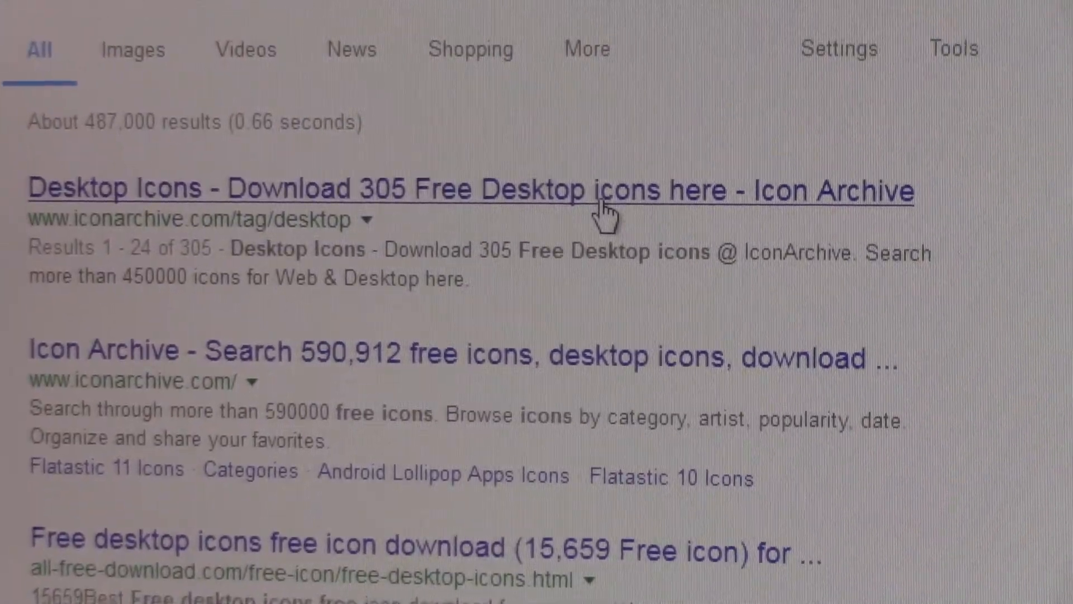
scroll("down", 3)
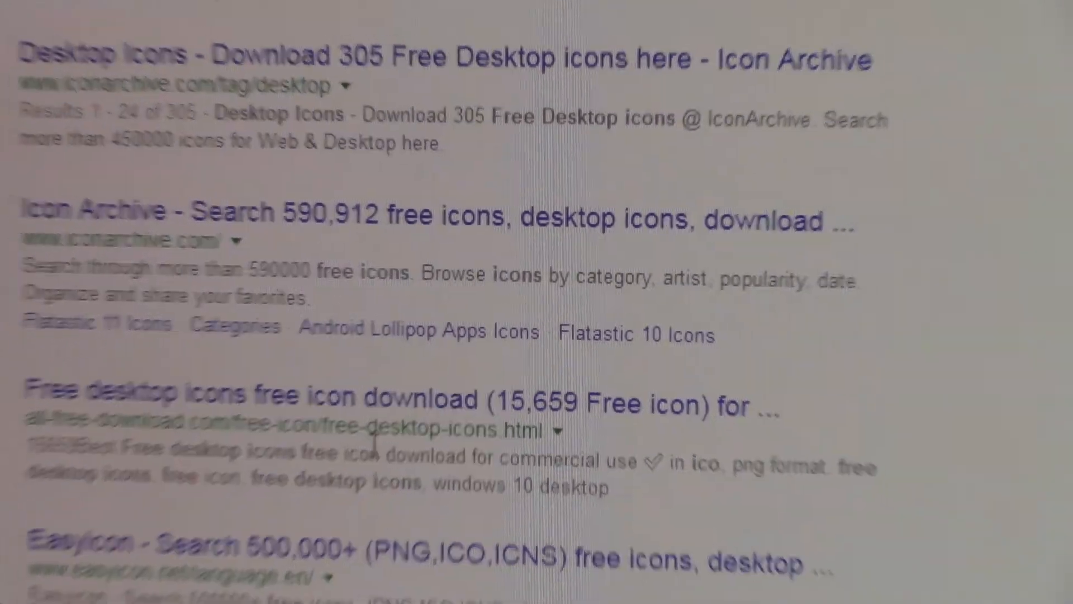
scroll("up", 3)
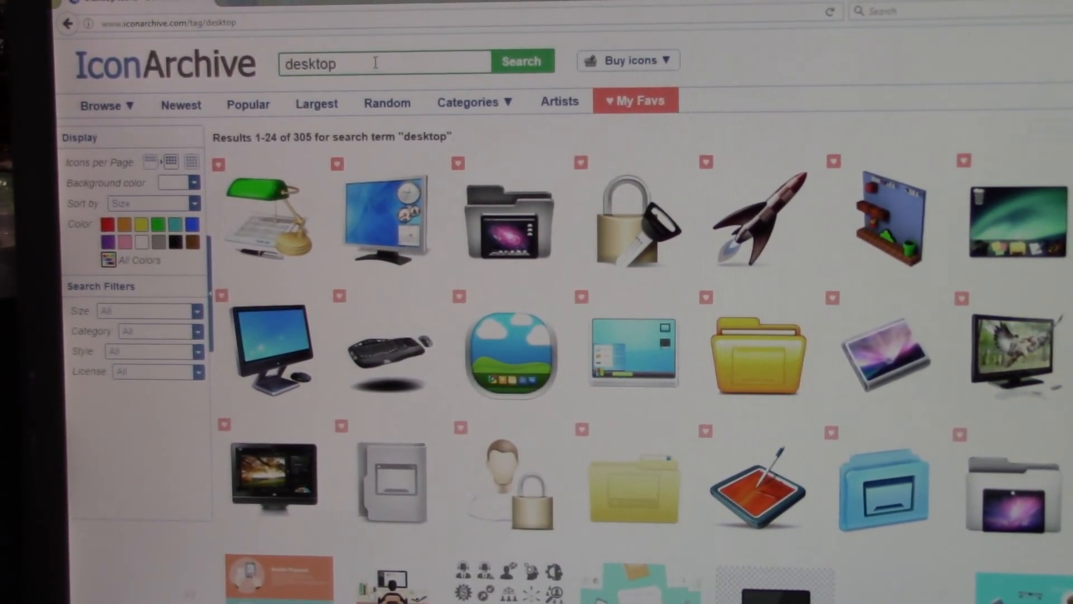
Go back to the Google results and open Iconfinder's 'My computer .ico icons' page.
left_click(626, 61)
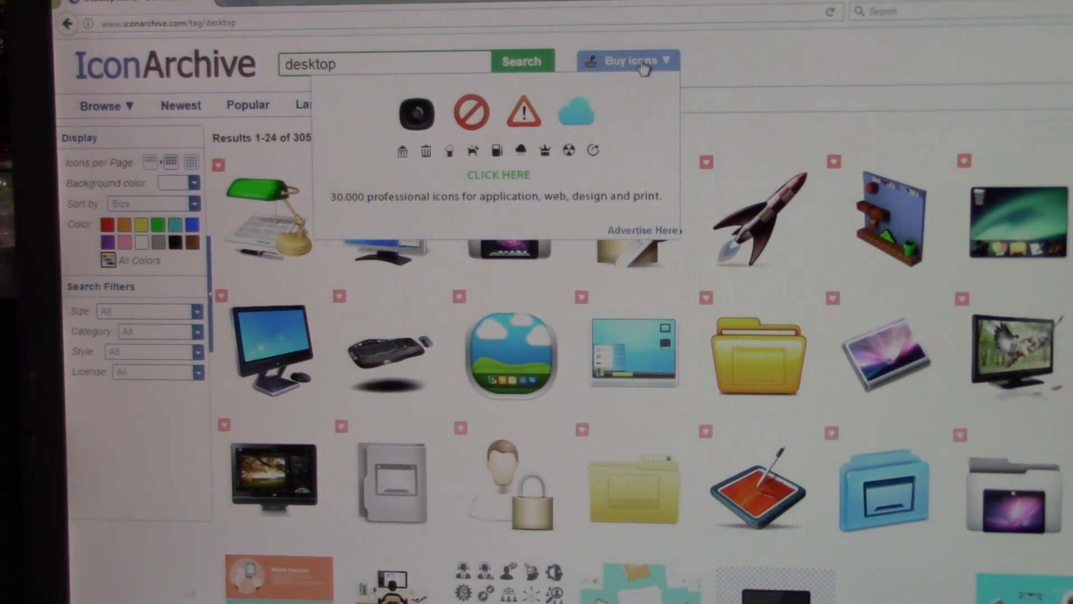
left_click(472, 103)
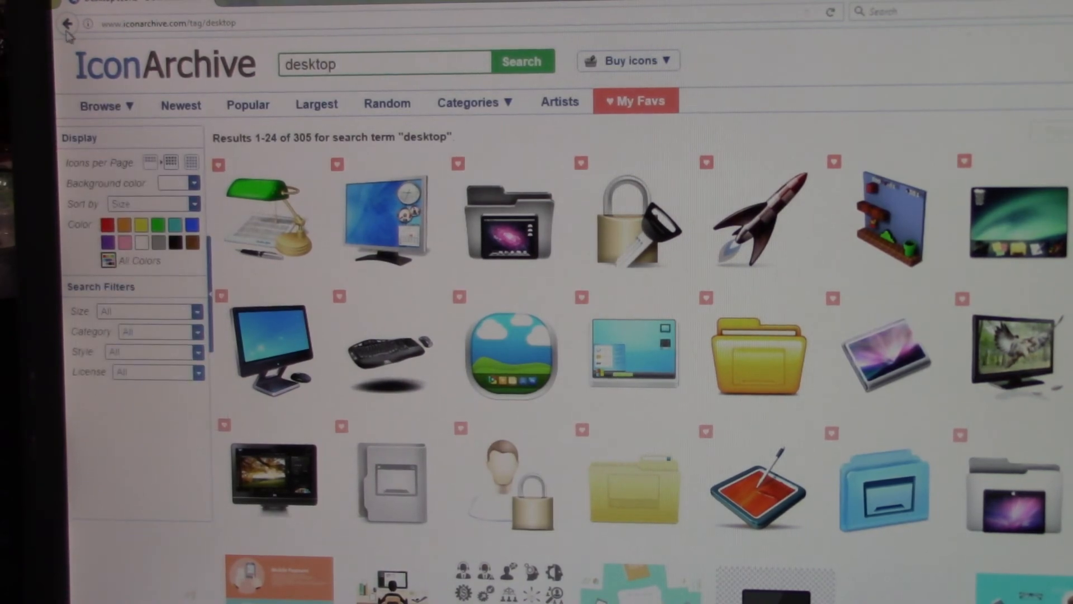
left_click(67, 22)
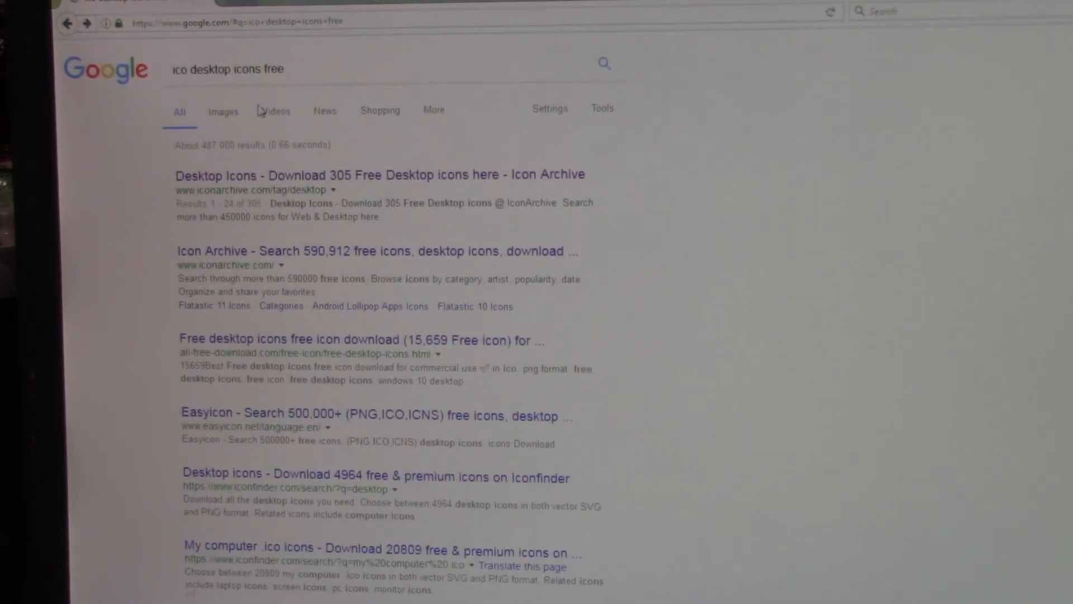
mouse_move(406, 349)
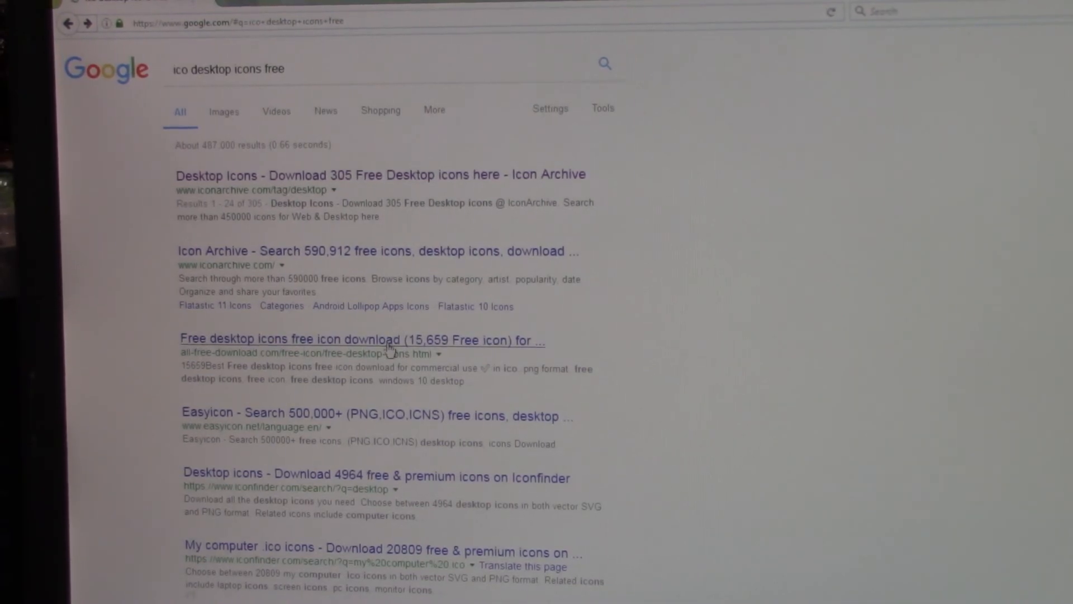
left_click(381, 551)
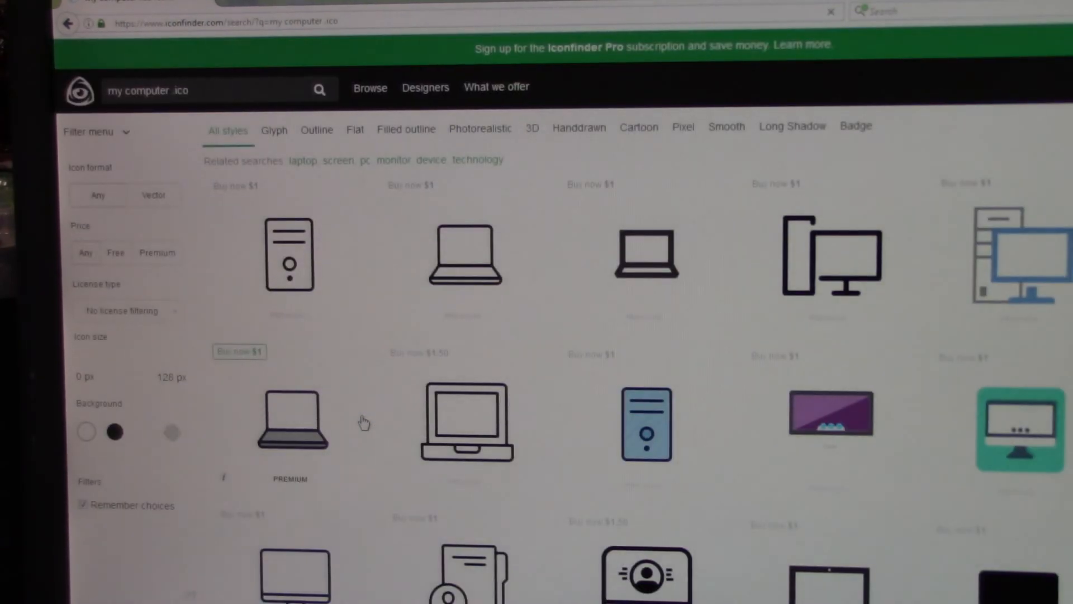
Search Iconfinder for 'facebook' to list Facebook logo icons.
scroll("down", 3)
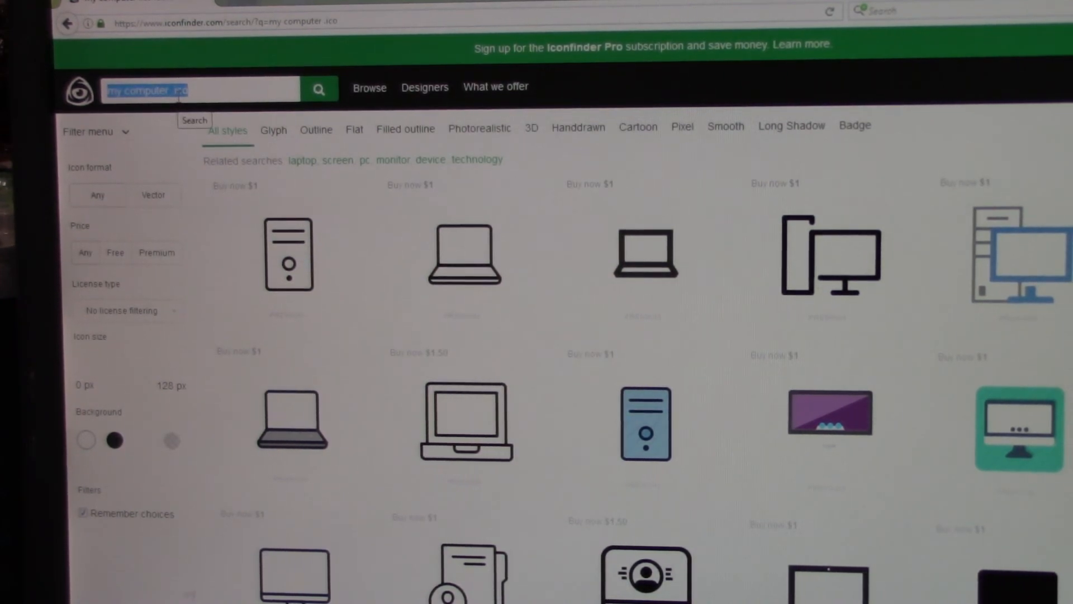
type("fa")
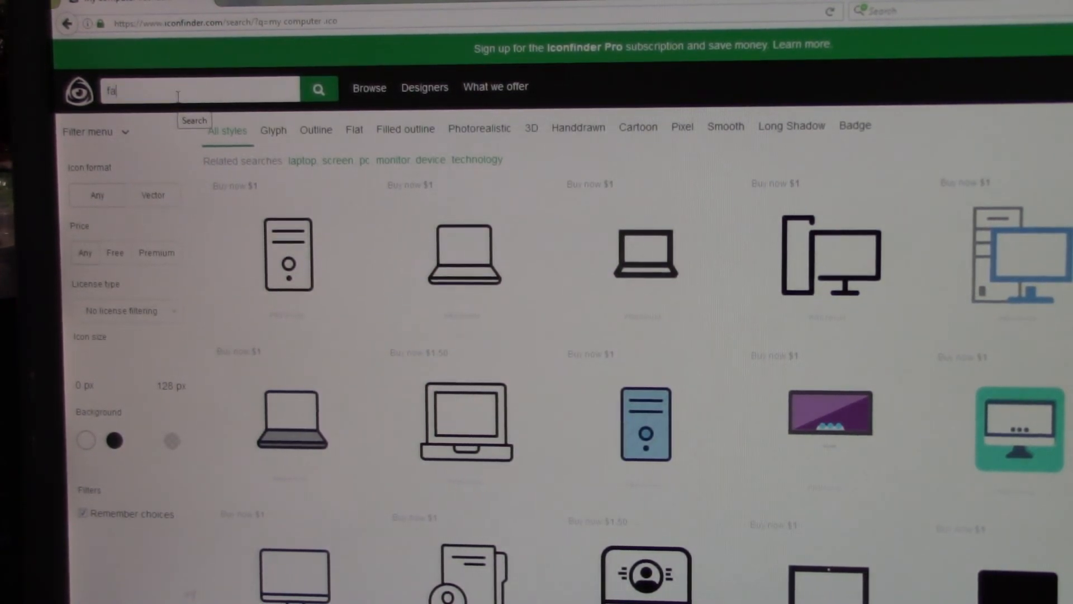
type("cebook")
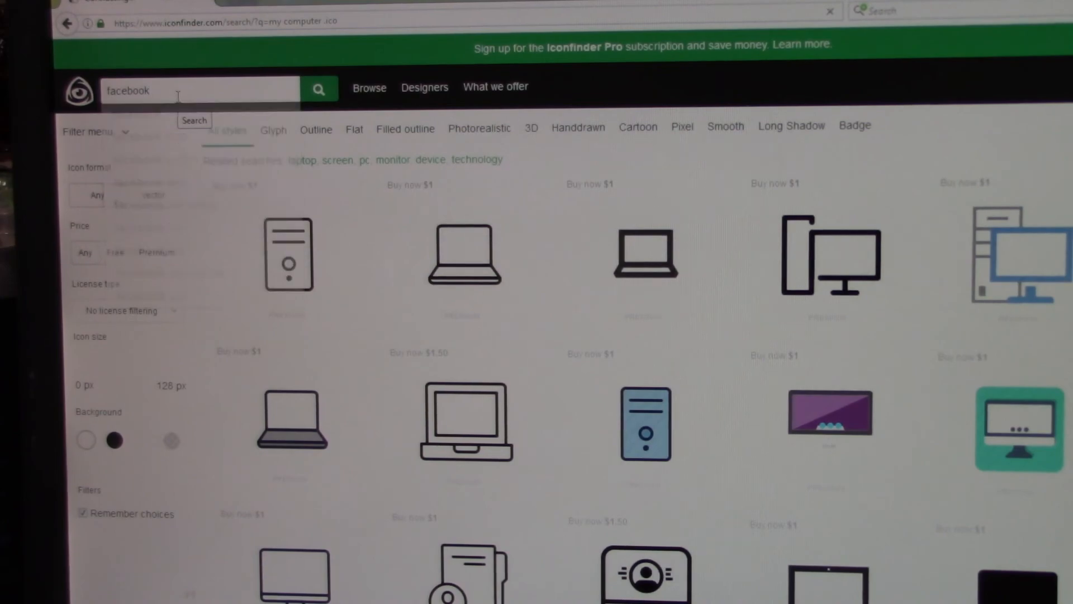
left_click(317, 89)
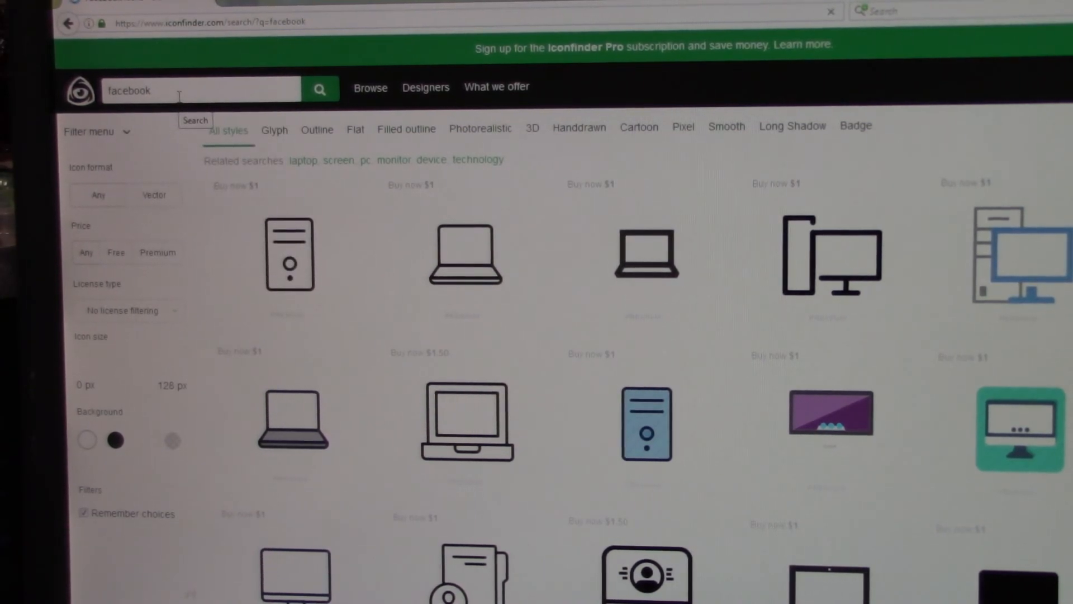
left_click(319, 90)
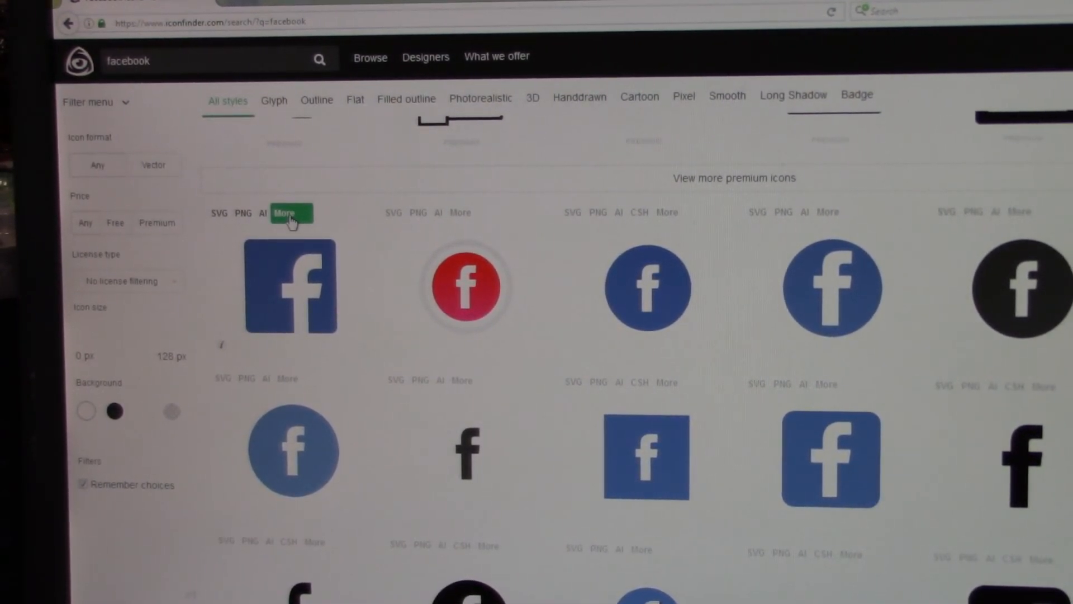
left_click(290, 213)
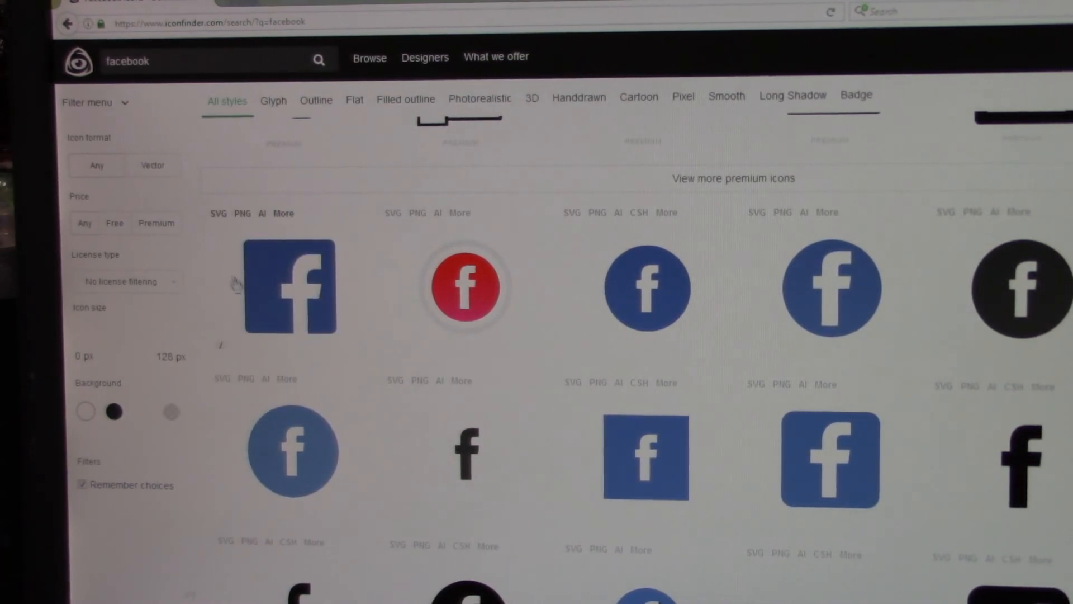
mouse_move(304, 308)
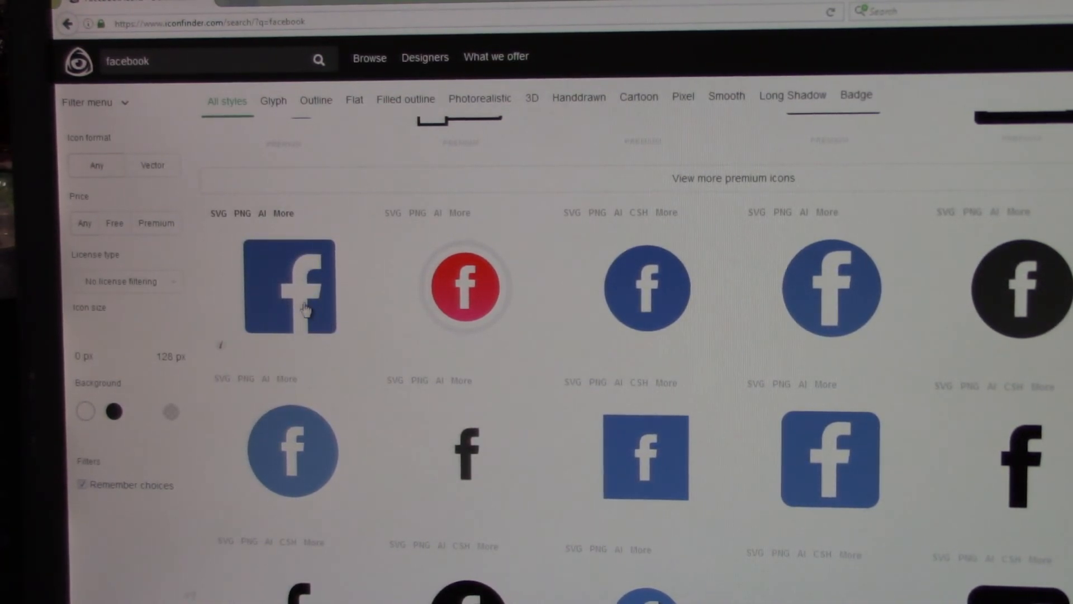
mouse_move(428, 339)
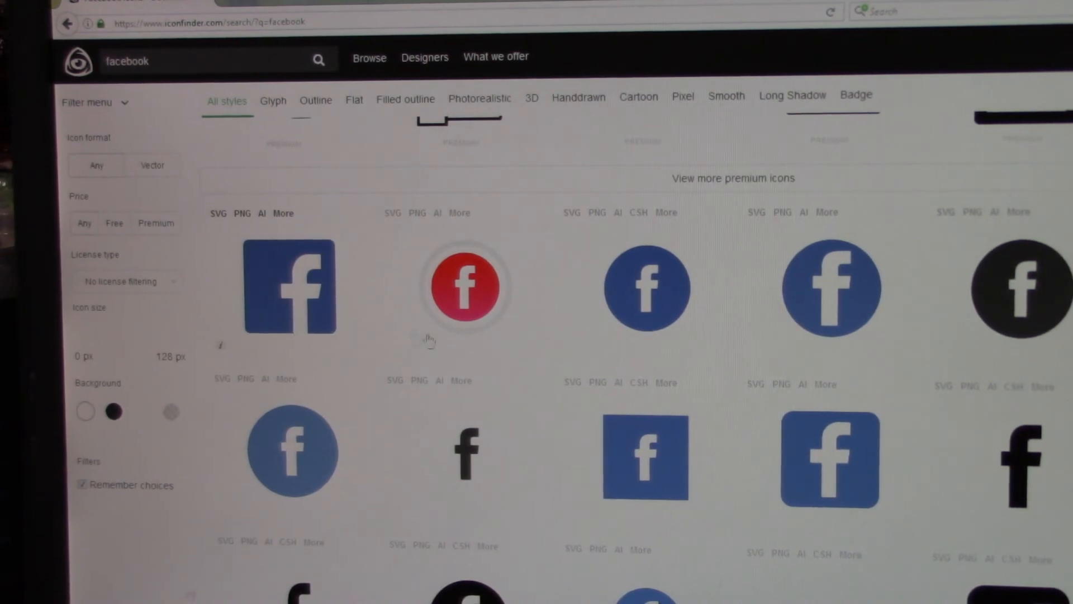
scroll("down", 3)
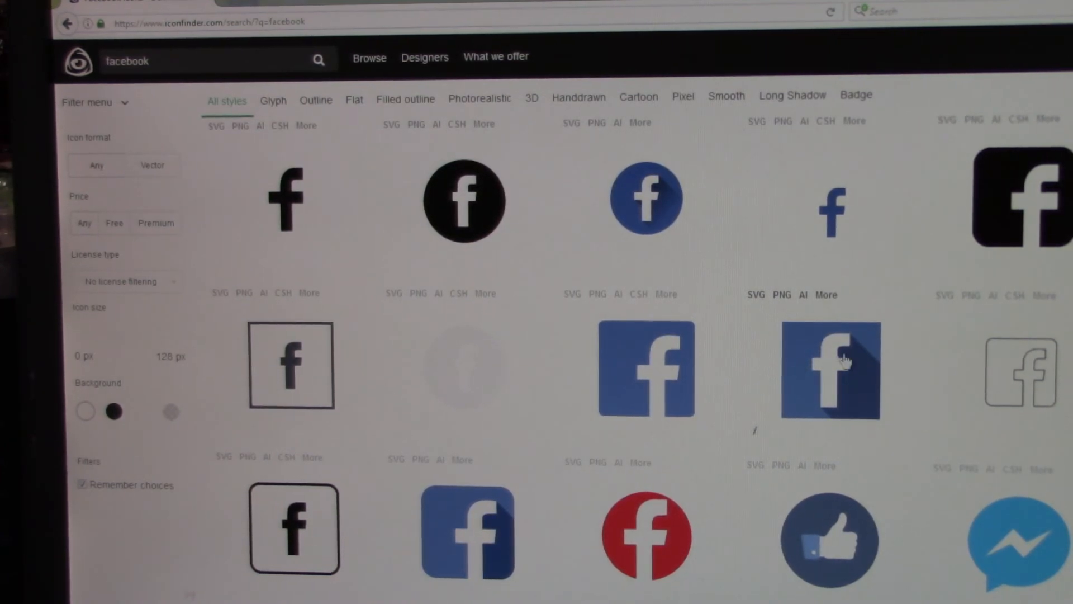
scroll("down", 3)
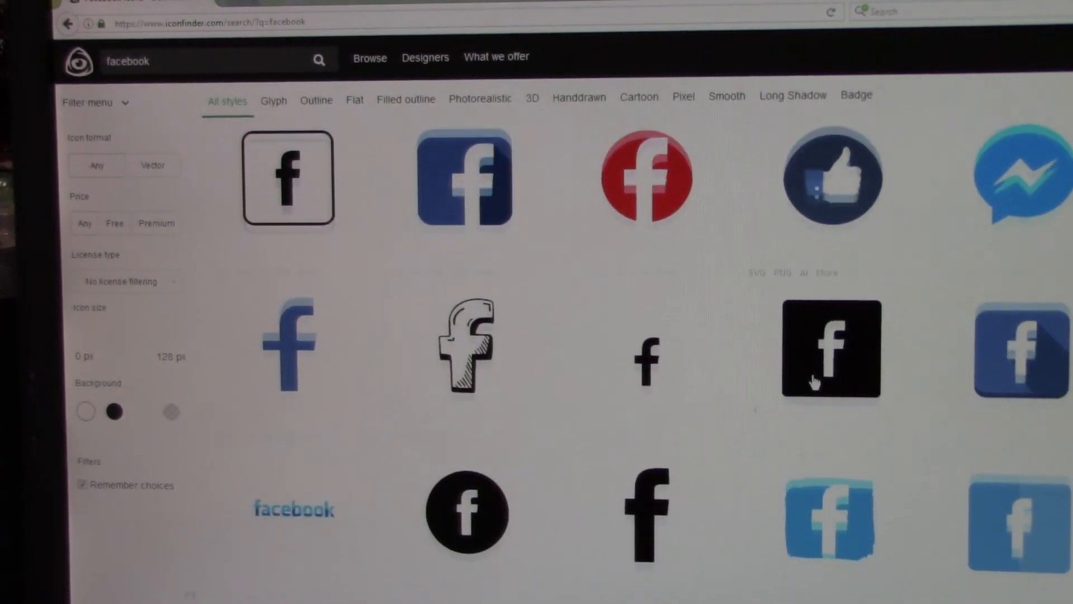
scroll("down", 3)
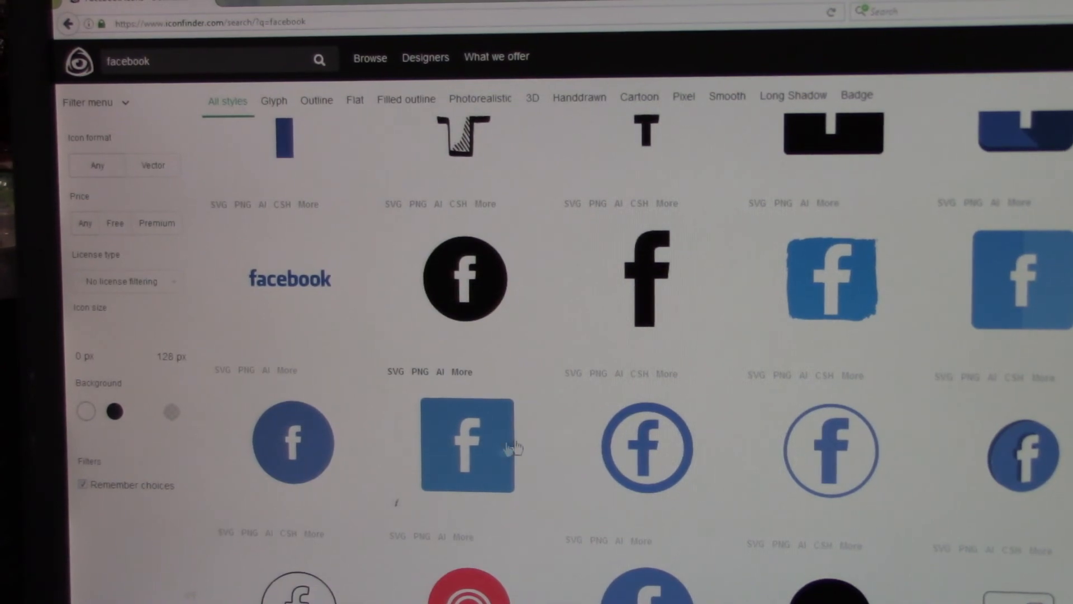
scroll("down", 3)
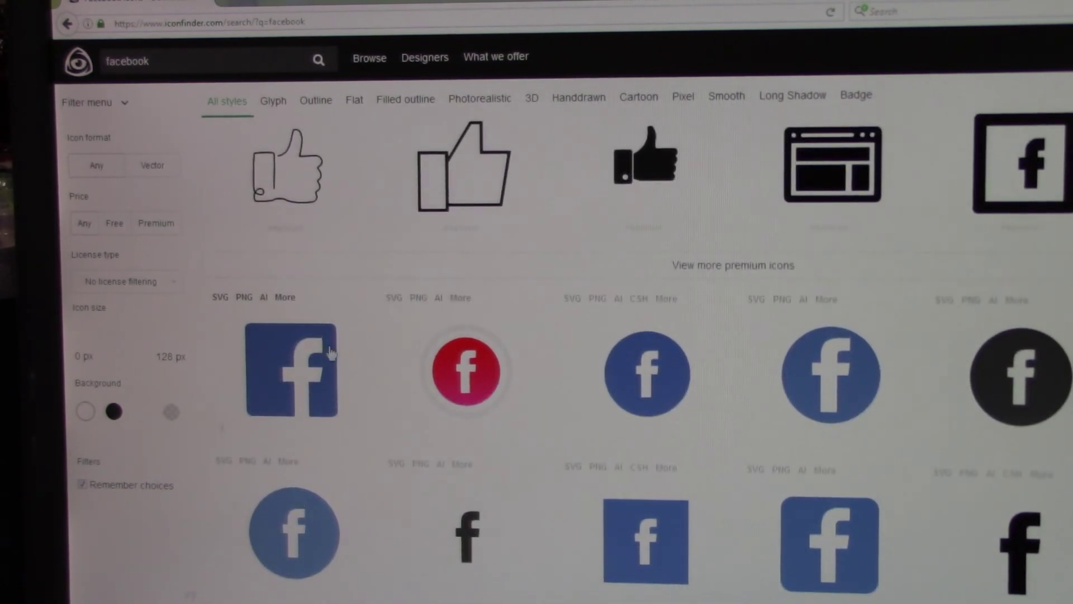
mouse_move(273, 336)
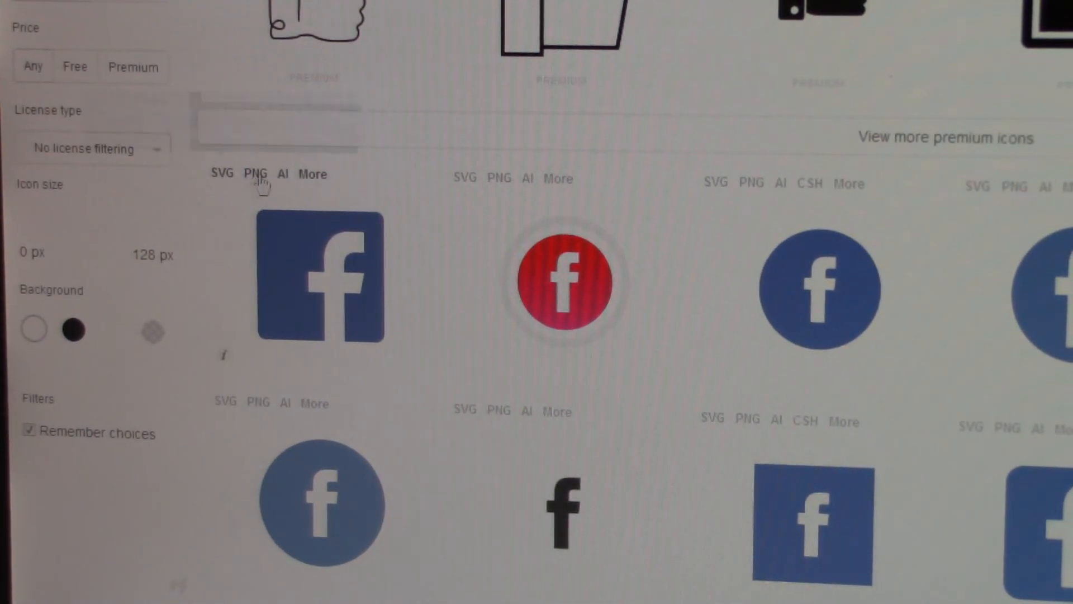
Choose the ICO Windows icon format for the square blue Facebook icon.
left_click(313, 174)
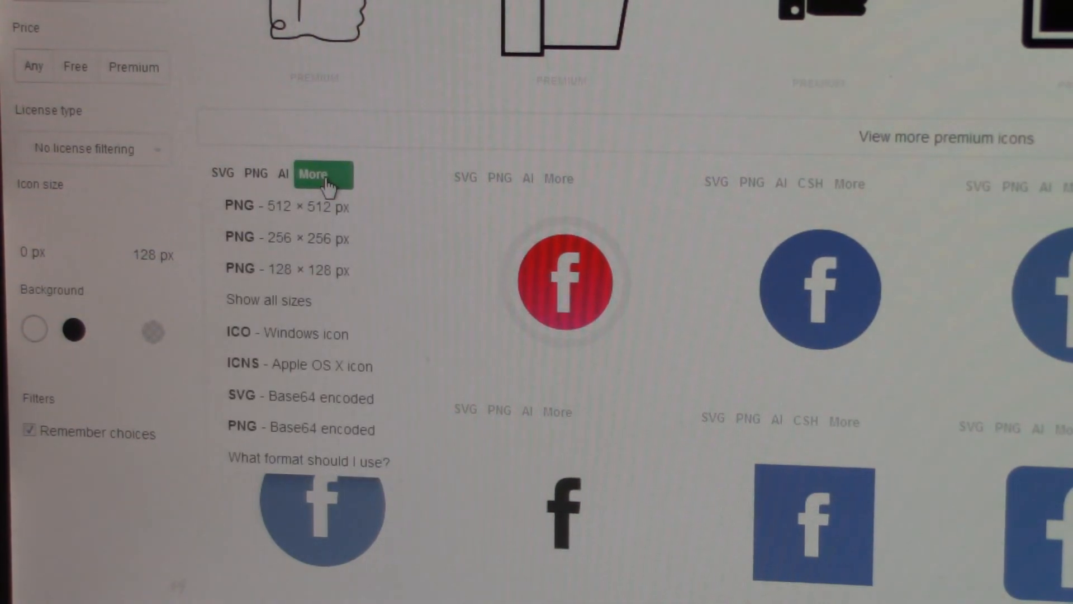
mouse_move(287, 345)
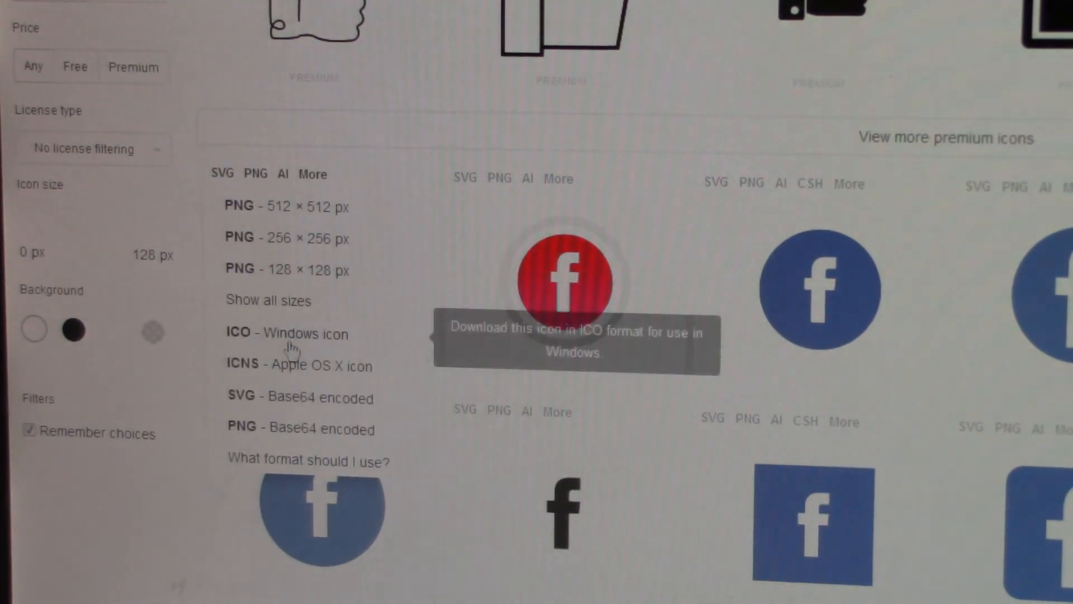
mouse_move(242, 370)
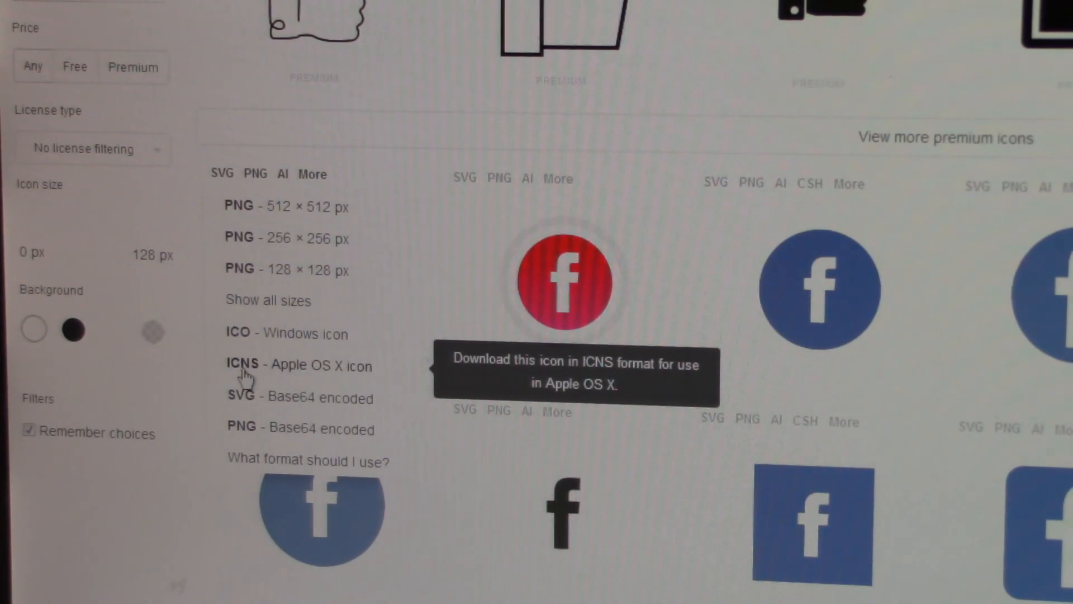
mouse_move(309, 377)
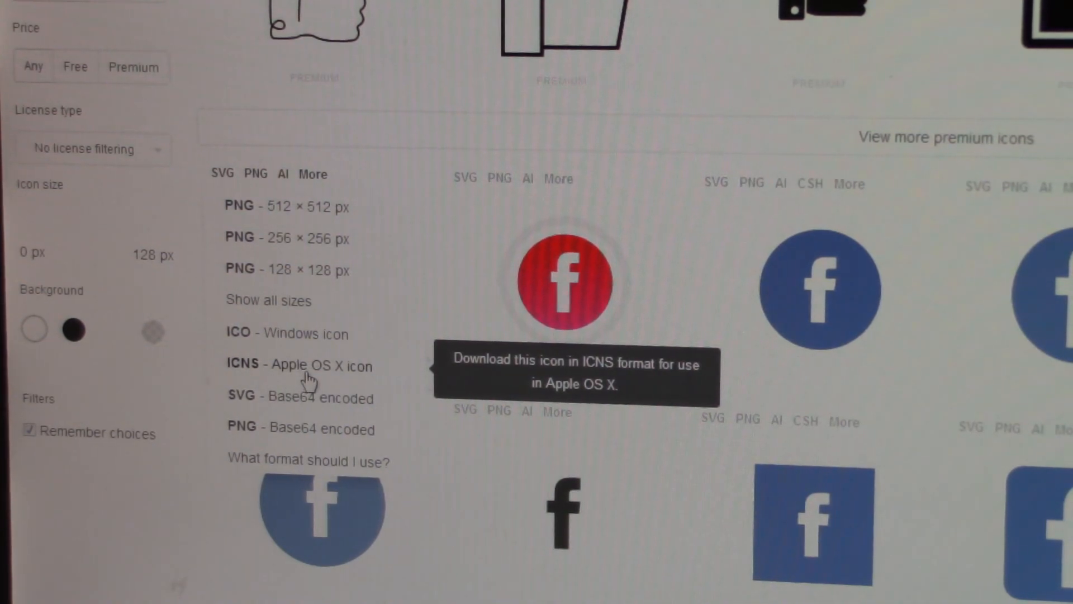
mouse_move(352, 374)
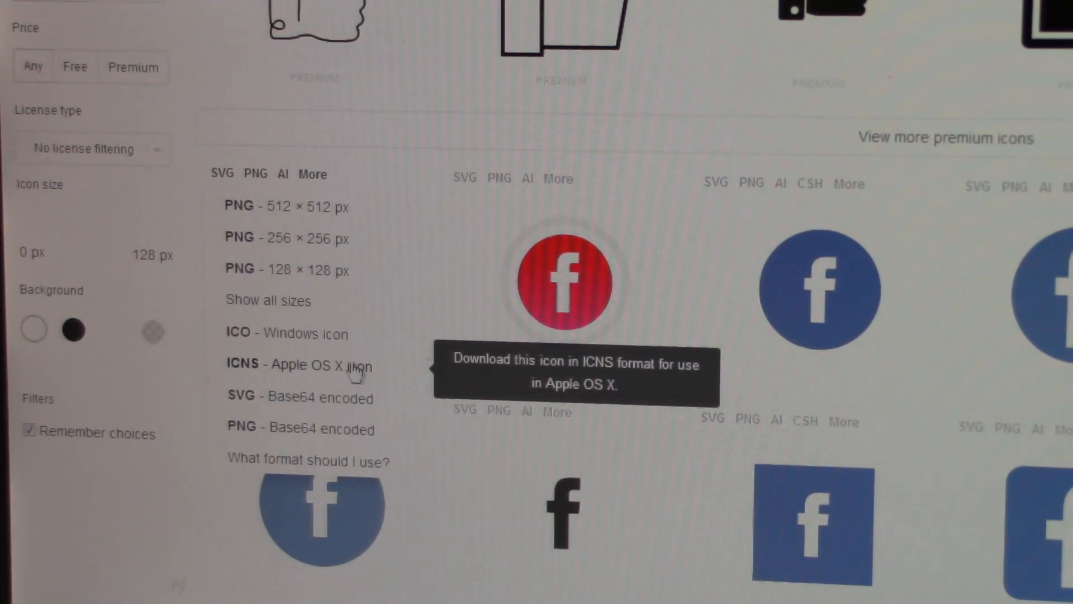
mouse_move(294, 334)
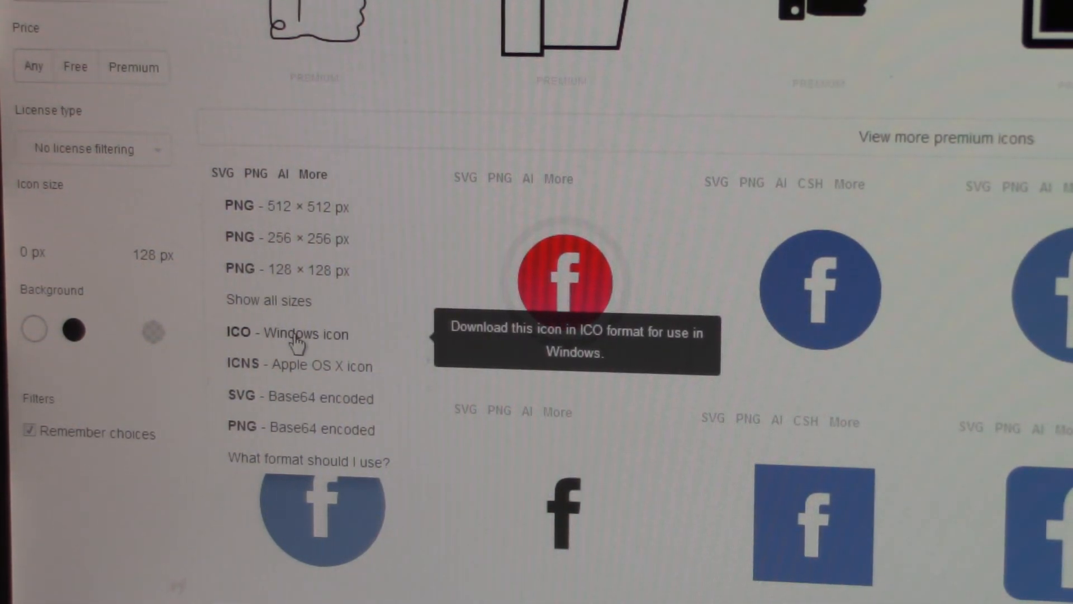
left_click(288, 334)
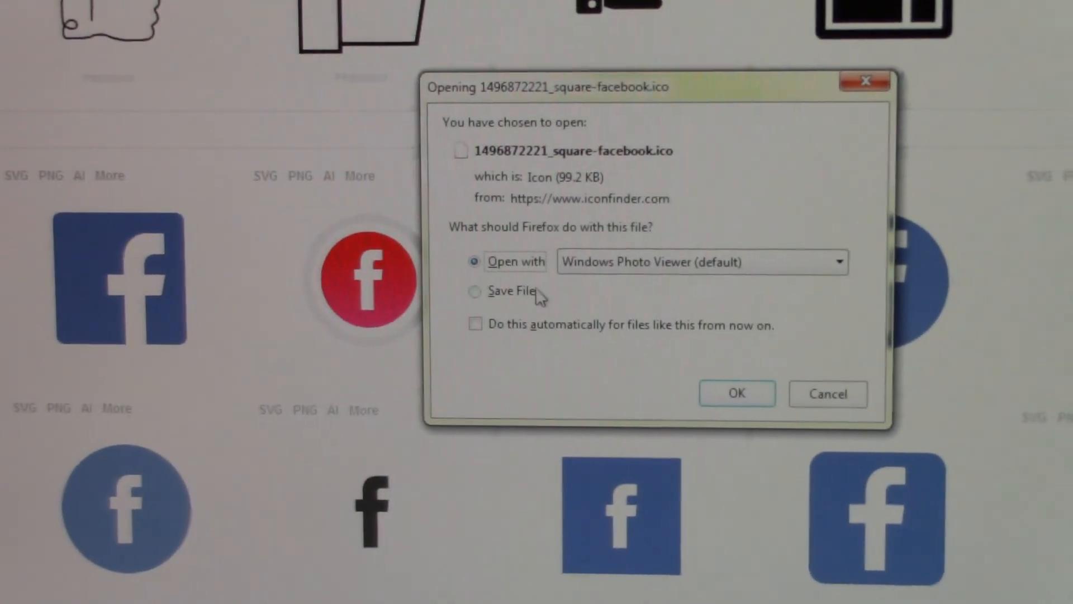
Save the square Facebook .ico file to the Downloads folder.
left_click(488, 291)
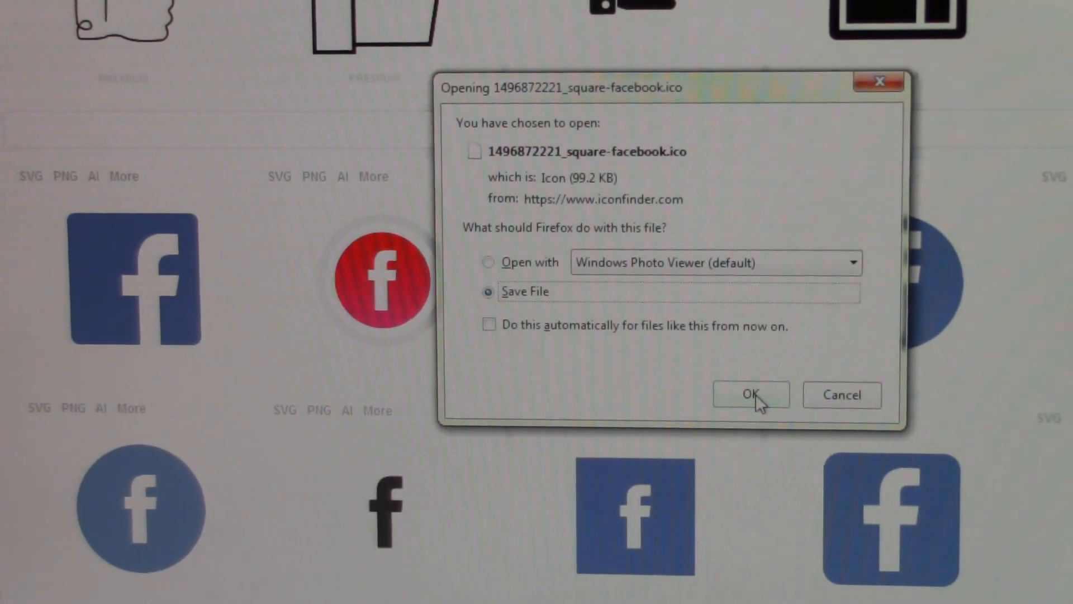
left_click(751, 395)
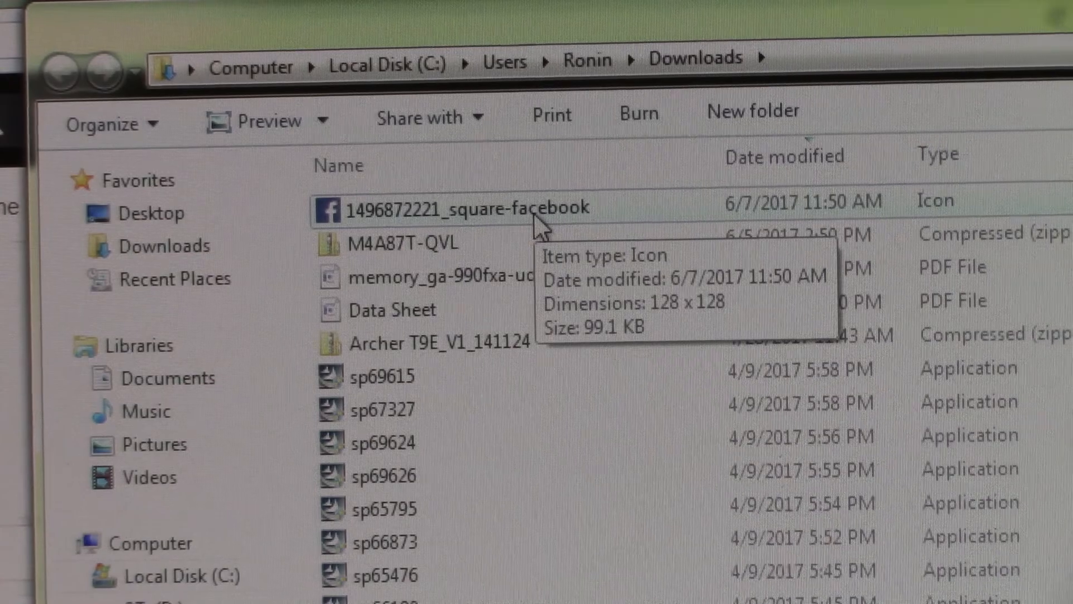
mouse_move(1013, 236)
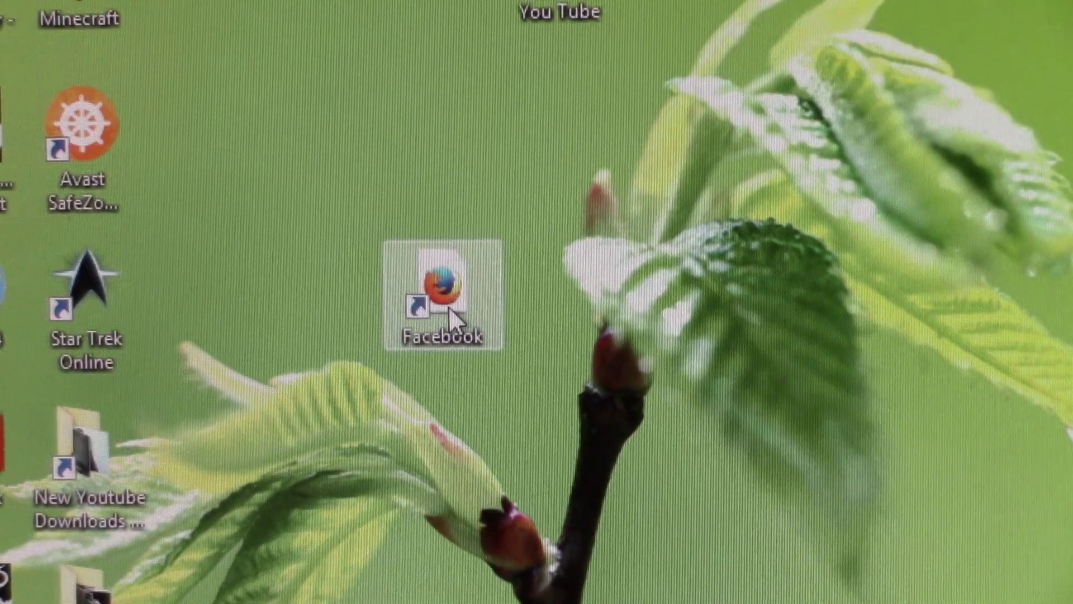
Reach the Facebook shortcut's Properties and its Change Icon list showing Firefox's icons.
right_click(442, 294)
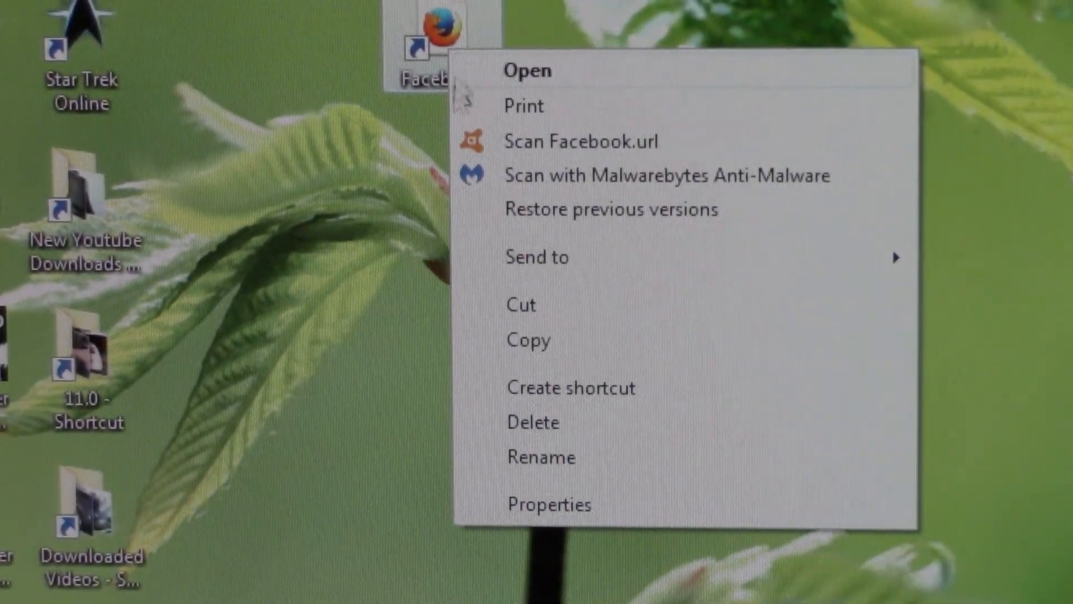
left_click(549, 505)
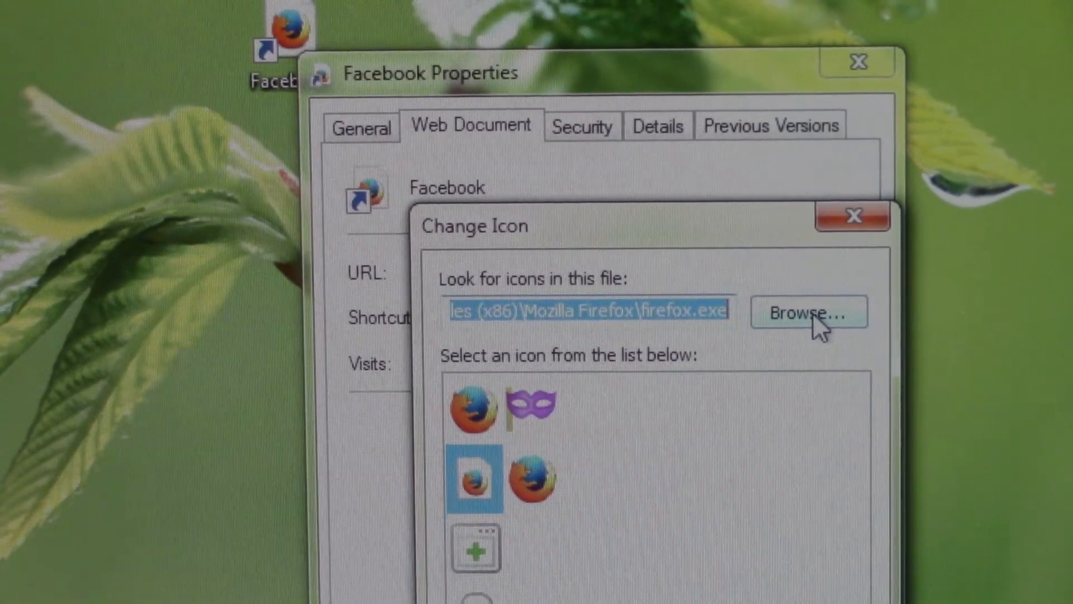
left_click(807, 313)
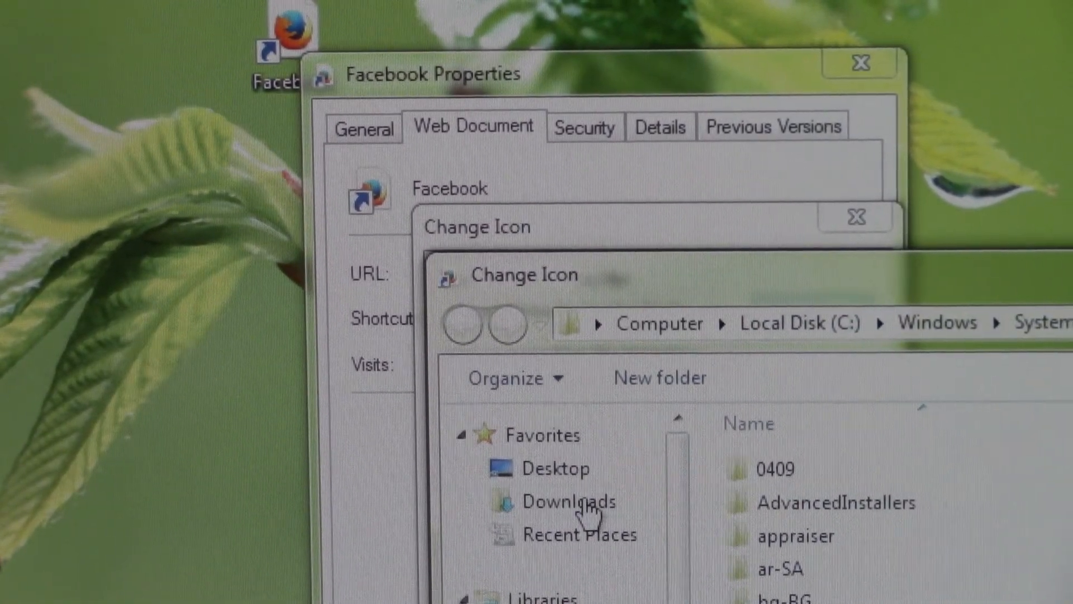
left_click(569, 498)
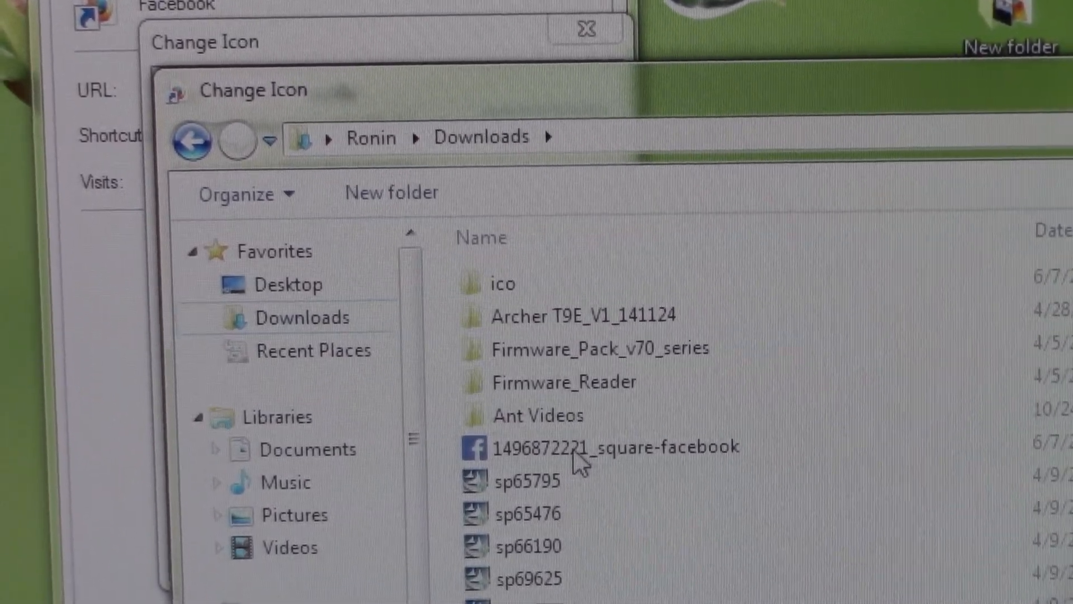
double_click(581, 445)
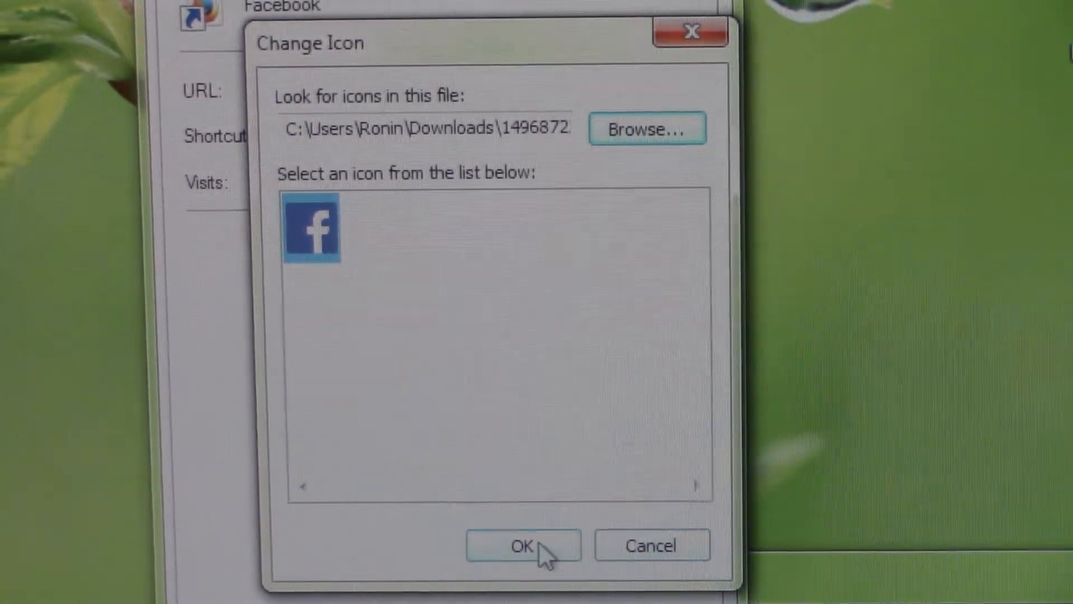
left_click(524, 544)
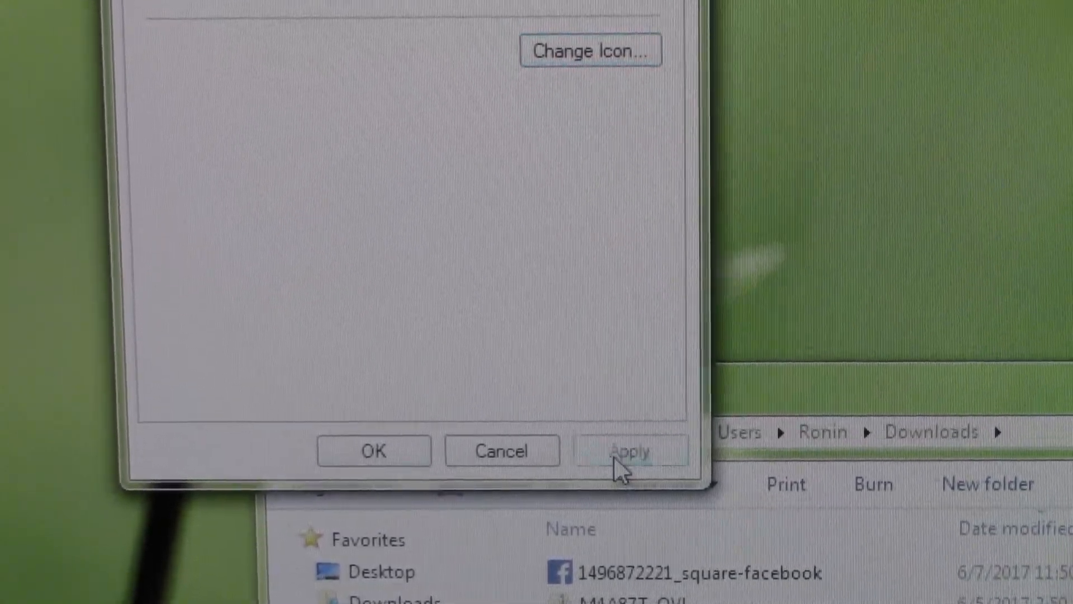
Apply the blue square Facebook logo to the shortcut and close Properties.
left_click(627, 450)
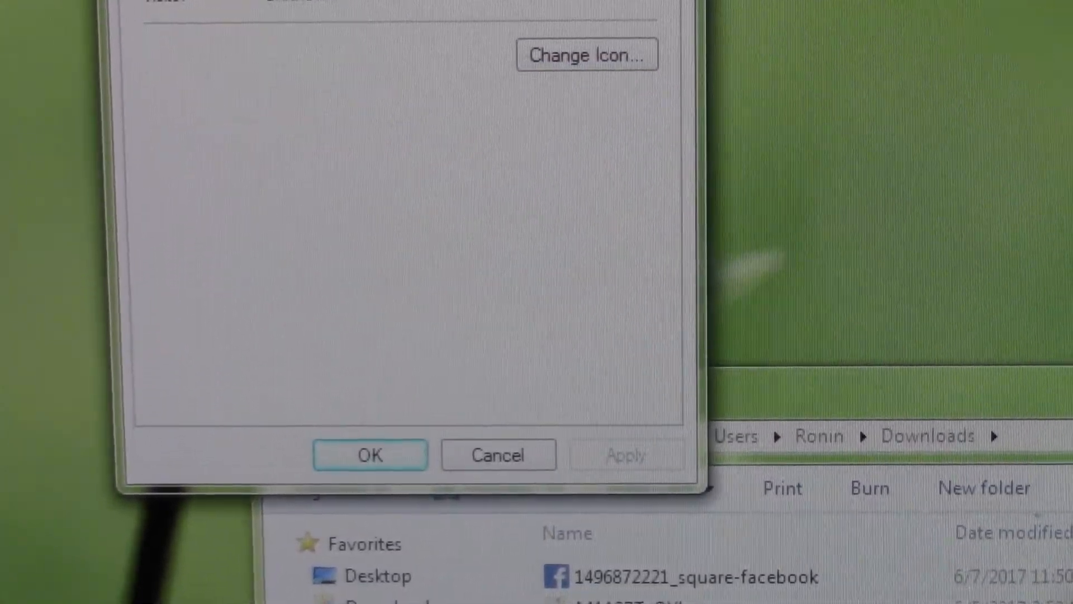
left_click(370, 455)
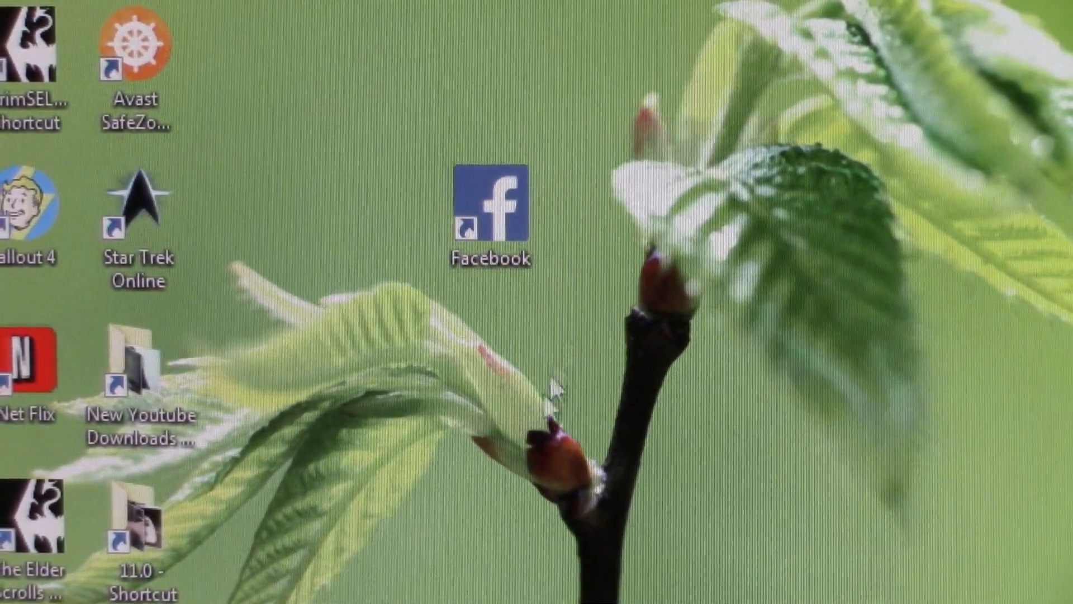
left_click(493, 206)
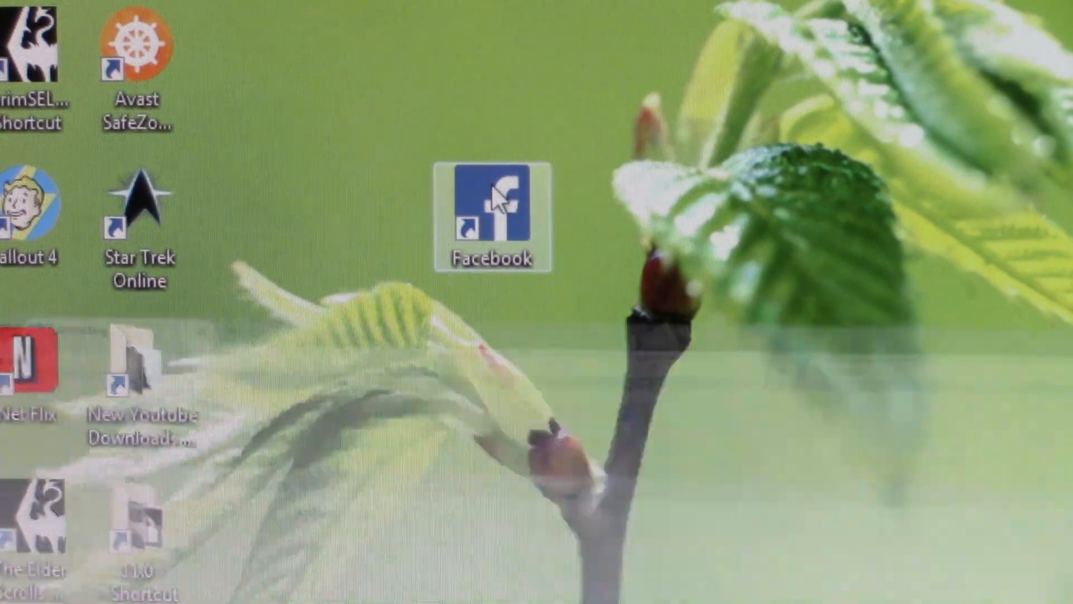
double_click(498, 209)
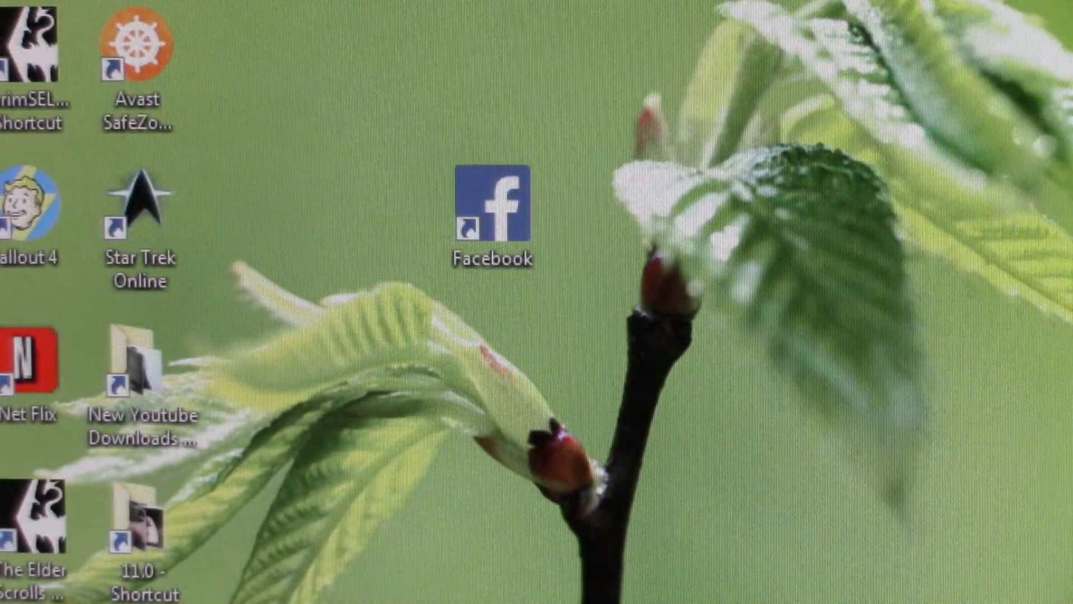
left_click(494, 206)
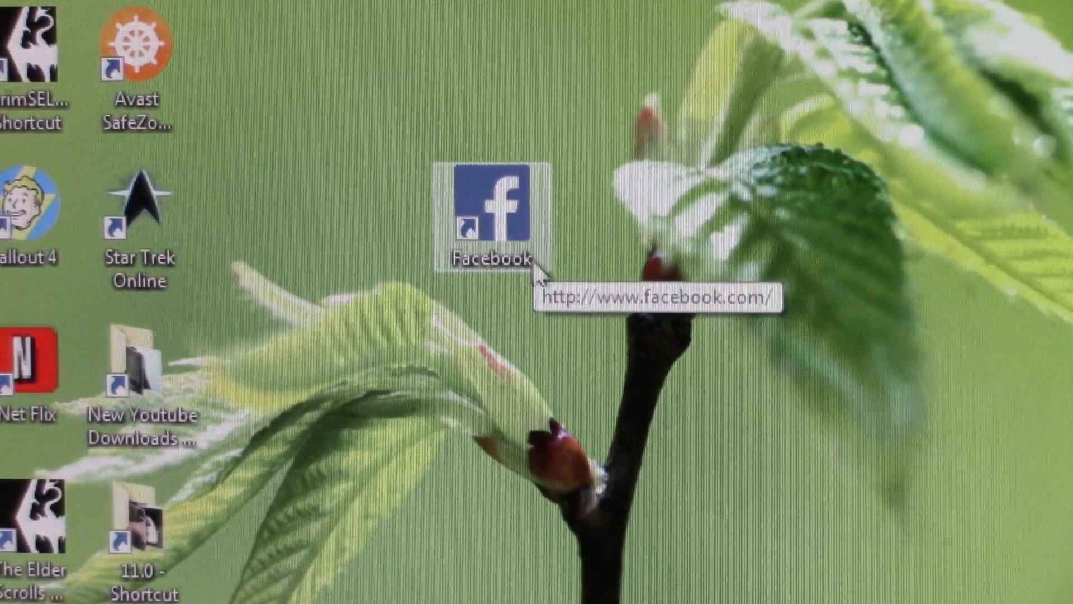
mouse_move(554, 284)
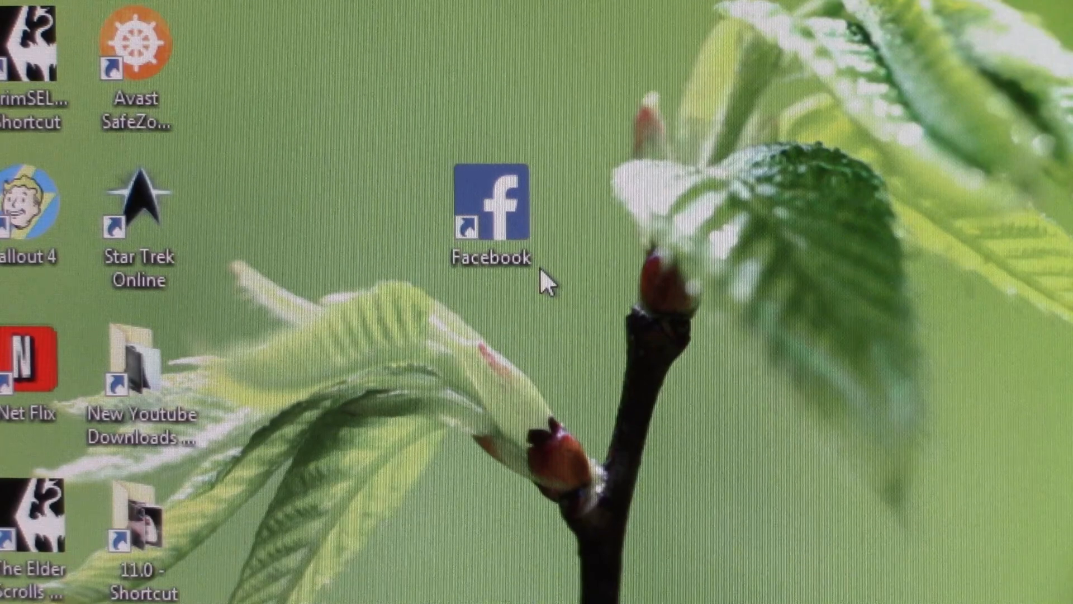